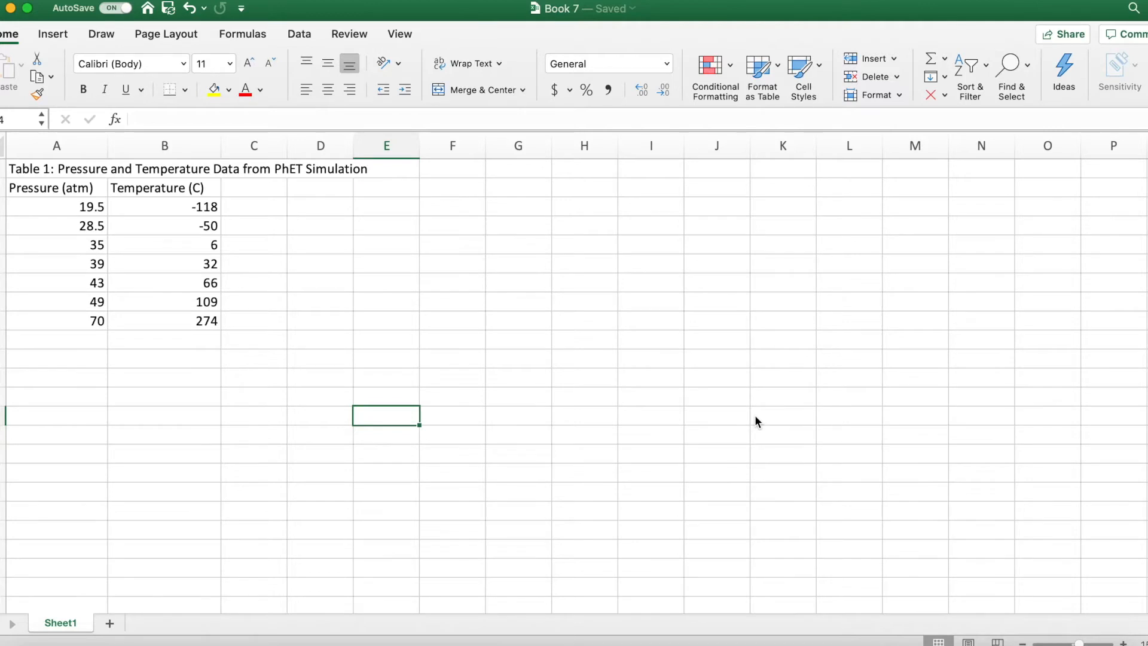
{"action": "mouse_move", "coordinate": [262, 289]}
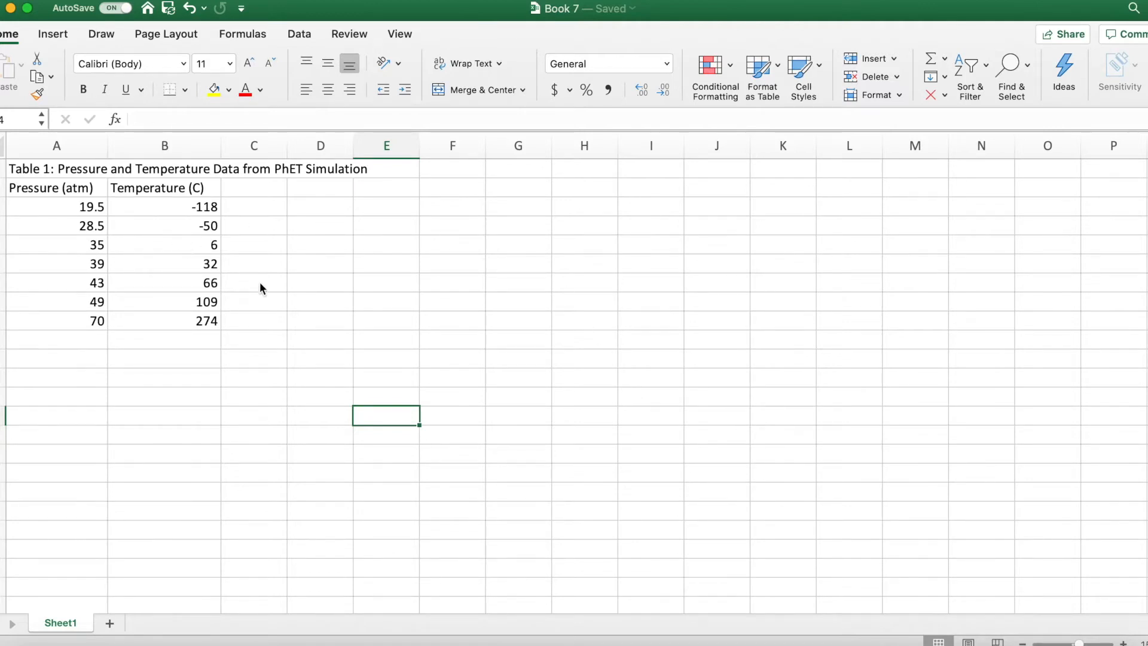
{"action": "mouse_move", "coordinate": [460, 360]}
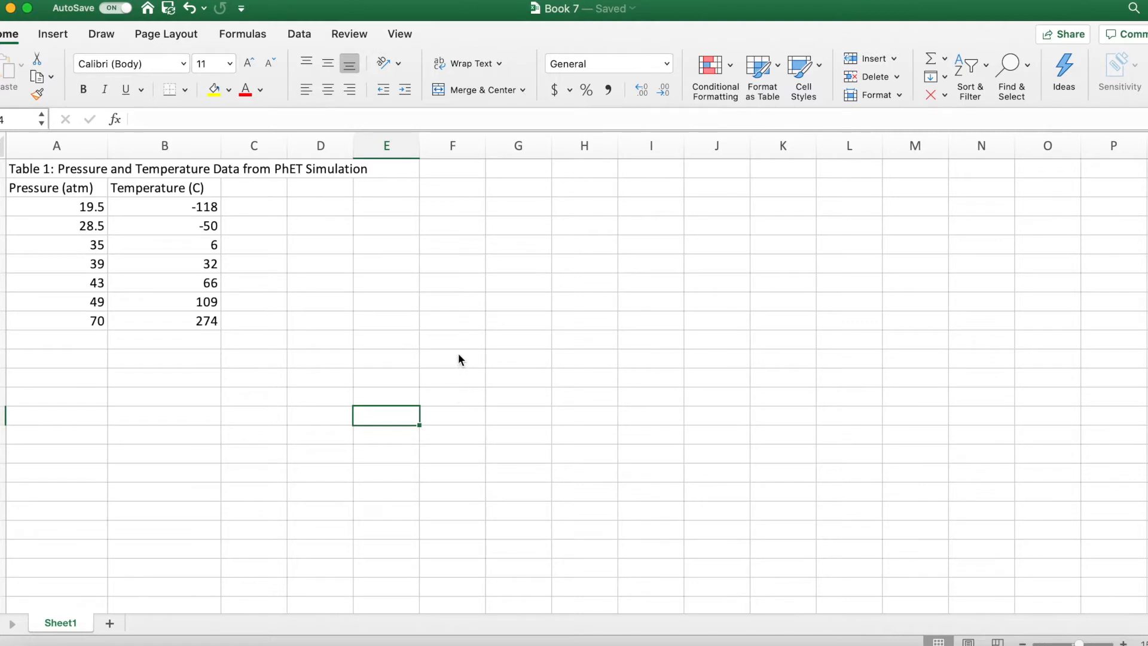
{"action": "mouse_move", "coordinate": [345, 322]}
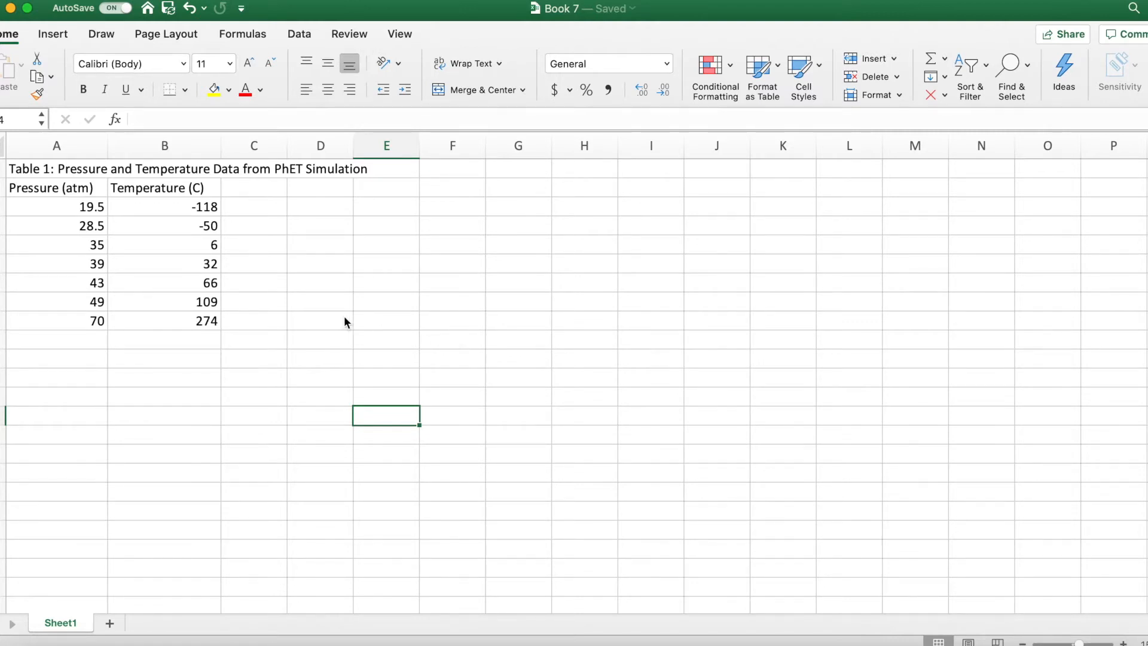
{"action": "mouse_move", "coordinate": [269, 180]}
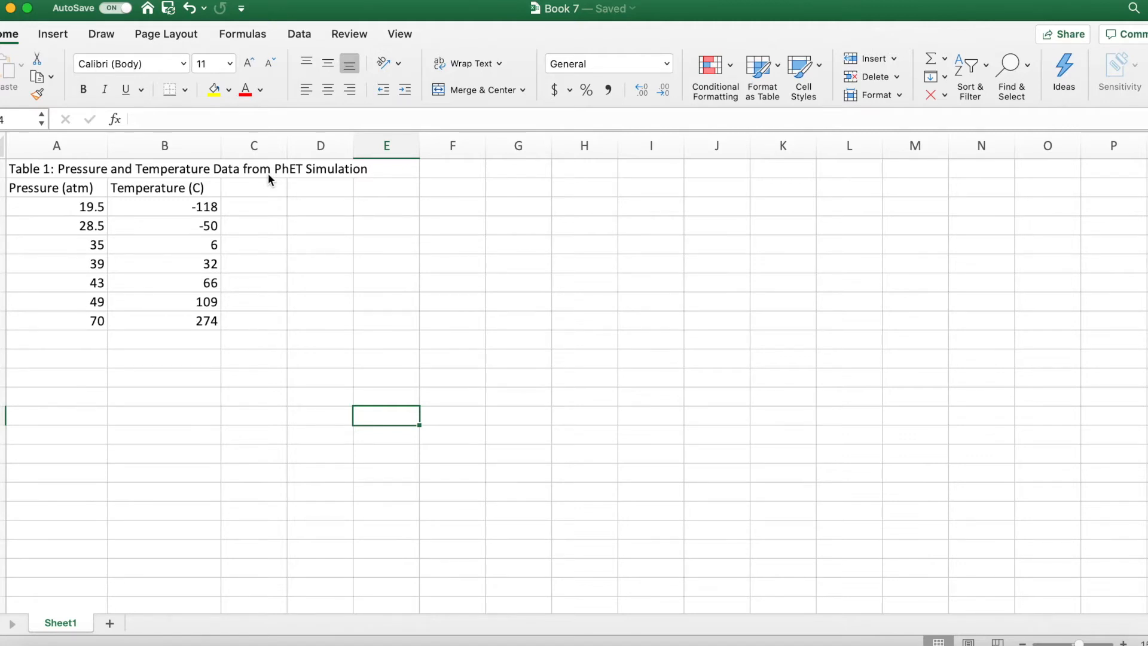
{"action": "mouse_move", "coordinate": [62, 205]}
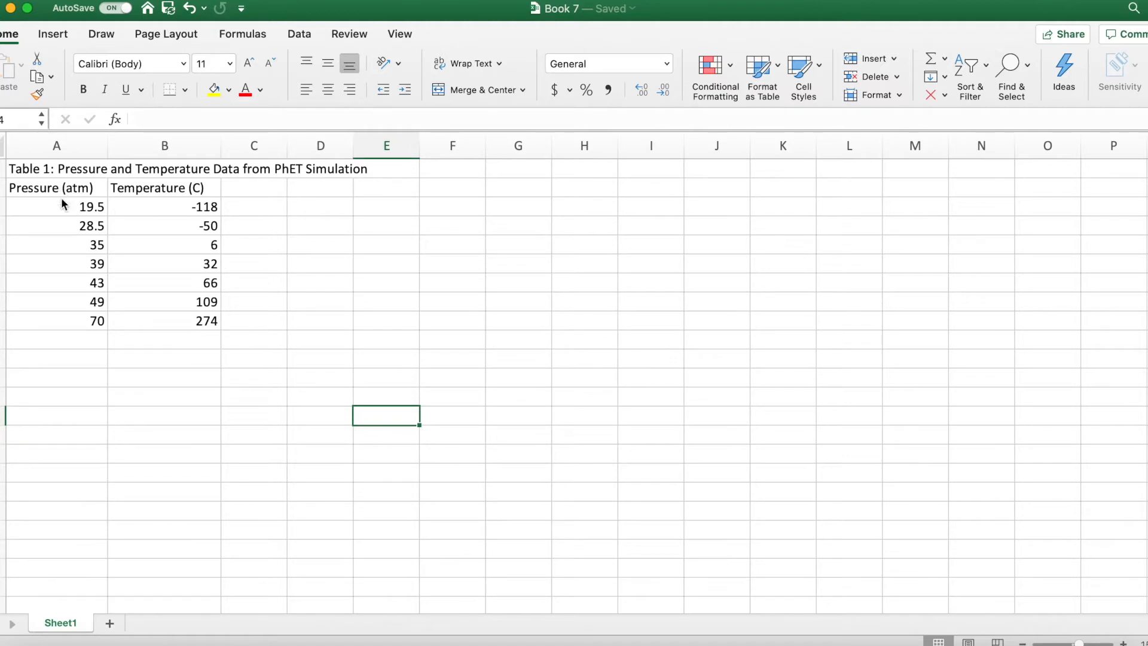
{"action": "mouse_move", "coordinate": [39, 191]}
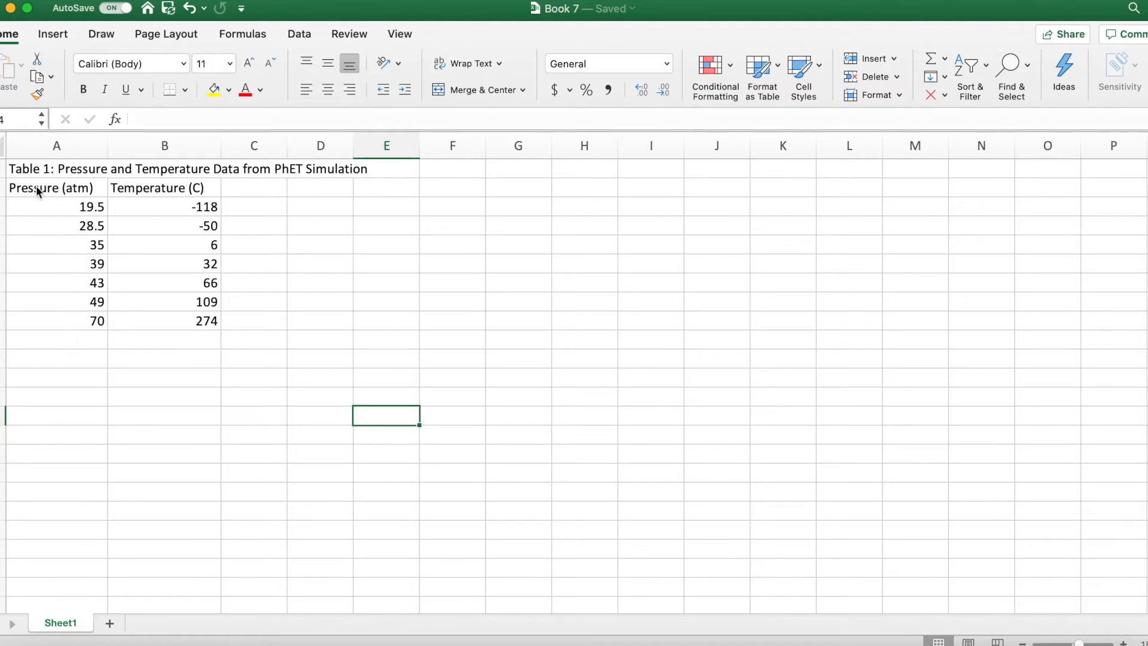
{"action": "mouse_move", "coordinate": [79, 190]}
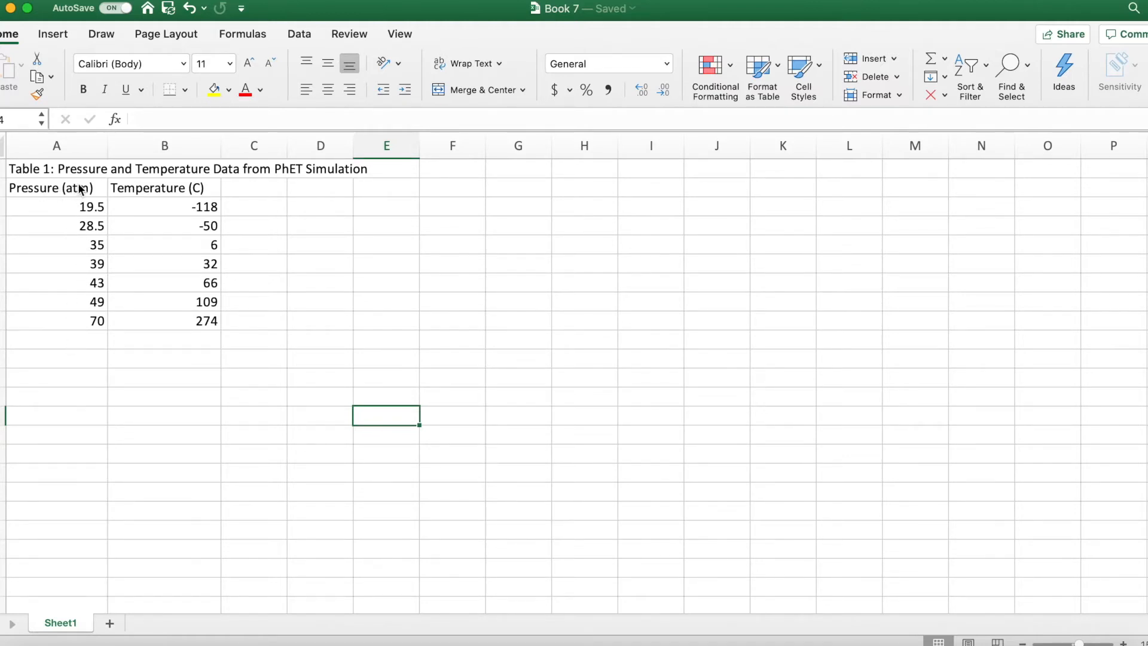
{"action": "mouse_move", "coordinate": [42, 211]}
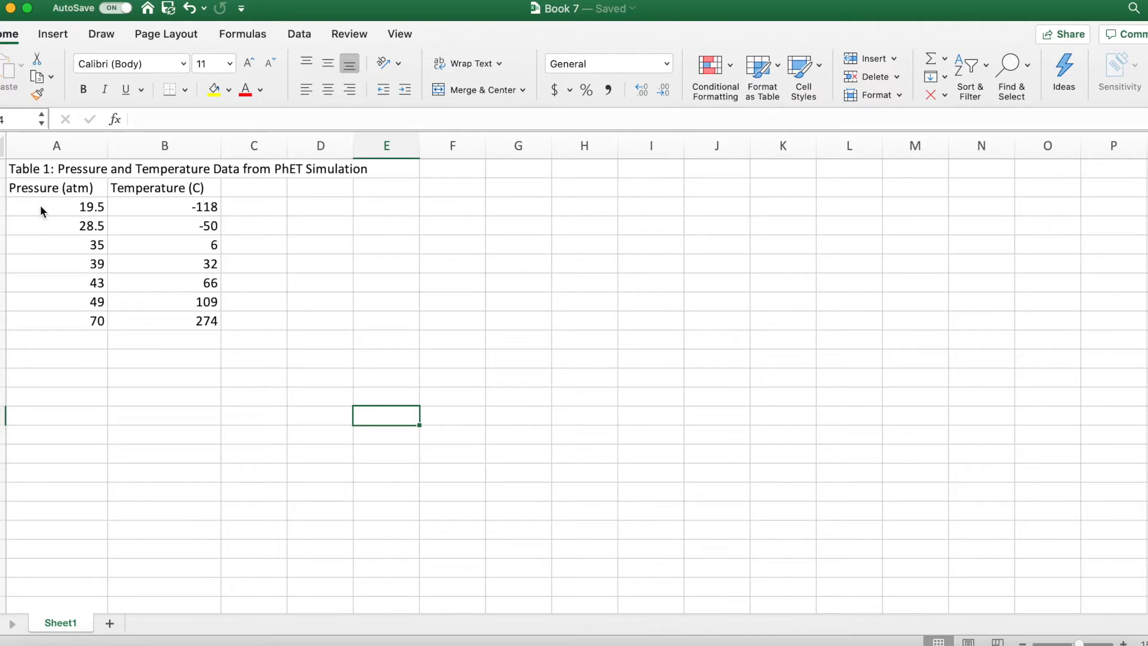
{"action": "mouse_move", "coordinate": [52, 192]}
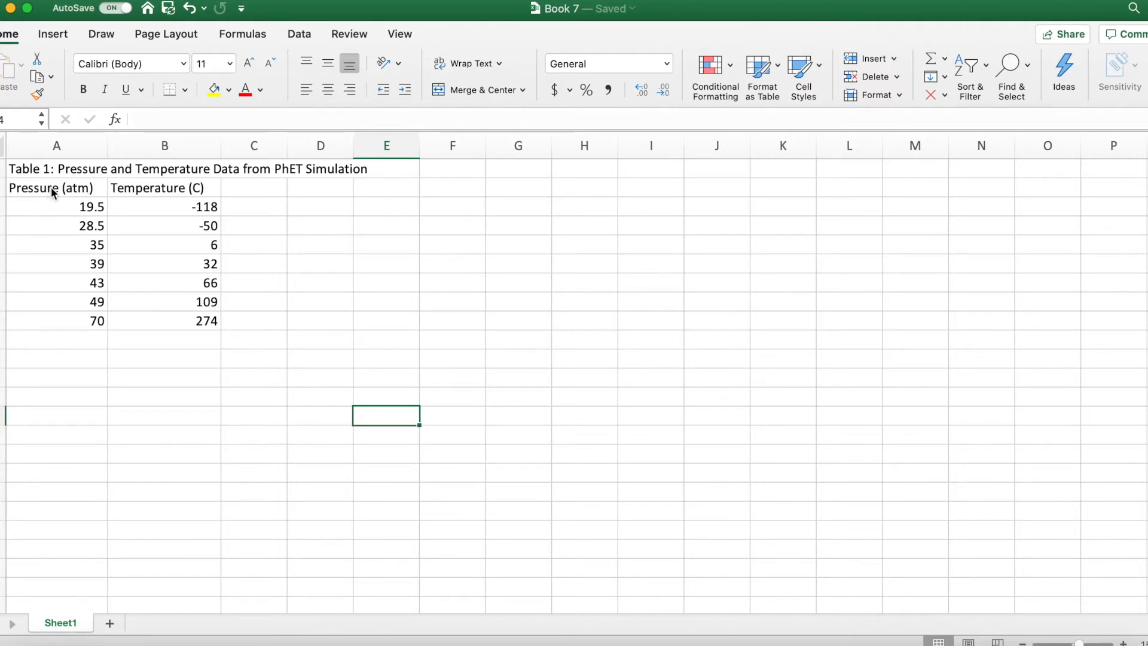
{"action": "mouse_move", "coordinate": [155, 198]}
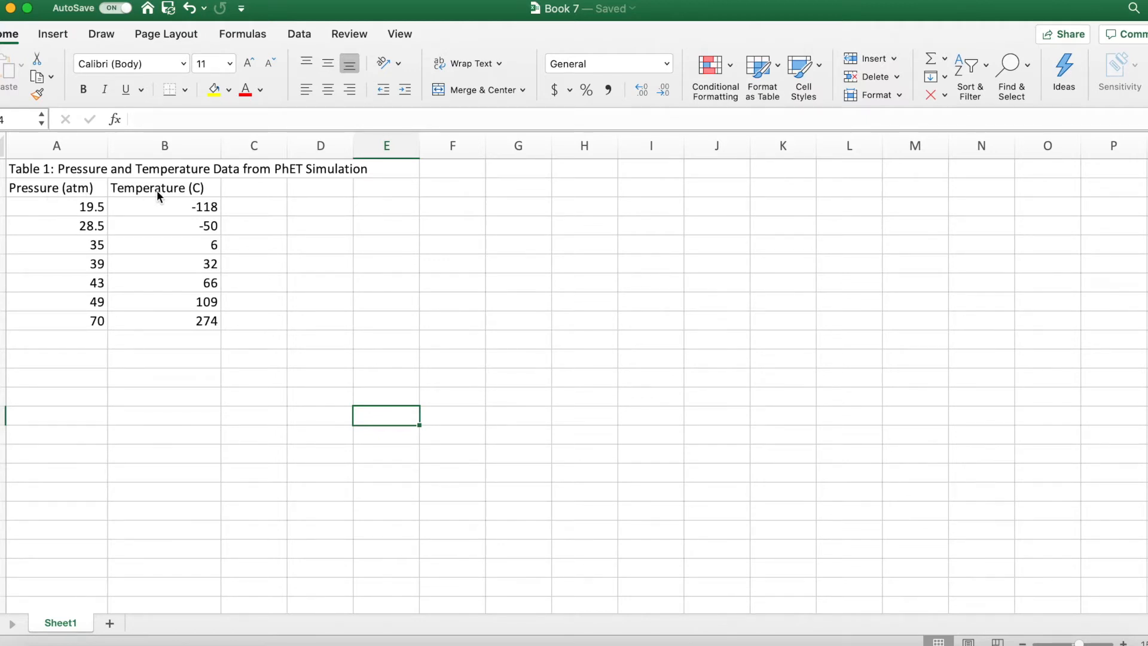
{"action": "mouse_move", "coordinate": [468, 245]}
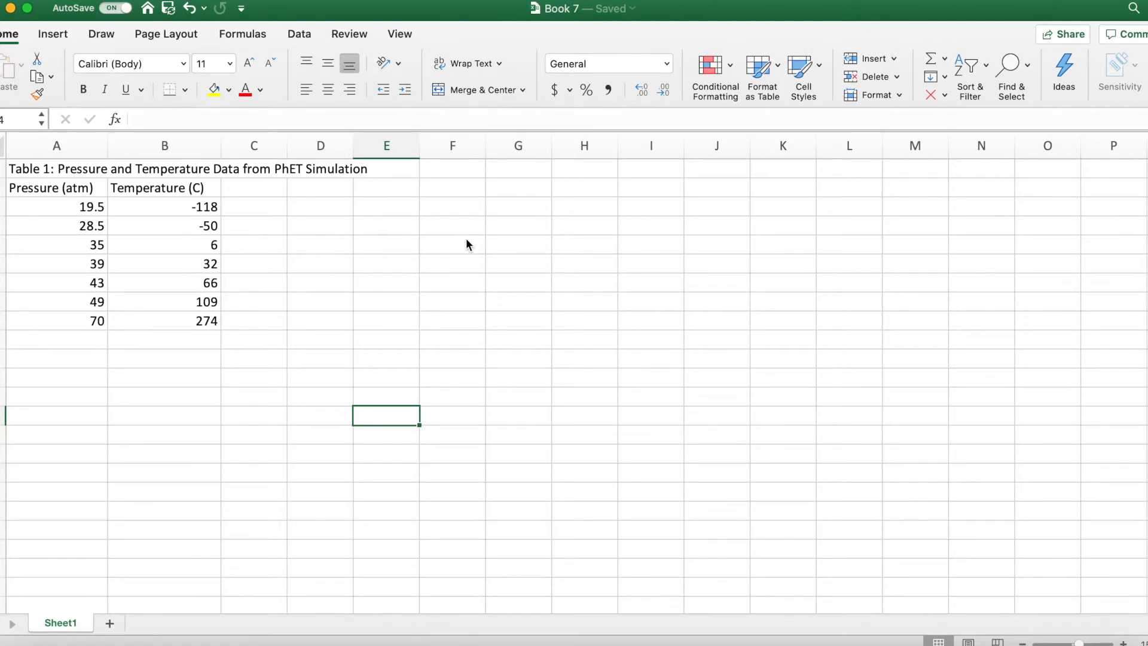
{"action": "mouse_move", "coordinate": [634, 213]}
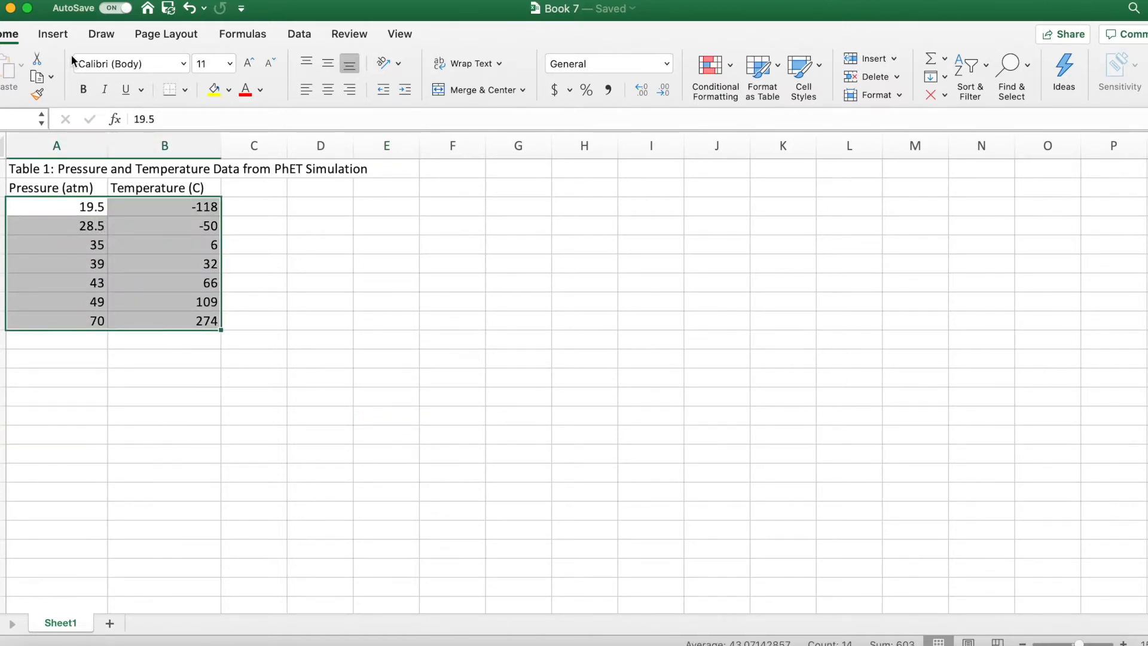
Insert a basic scatter chart of the temperature-versus-pressure data in A3:B9
{"action": "left_click", "coordinate": [51, 34]}
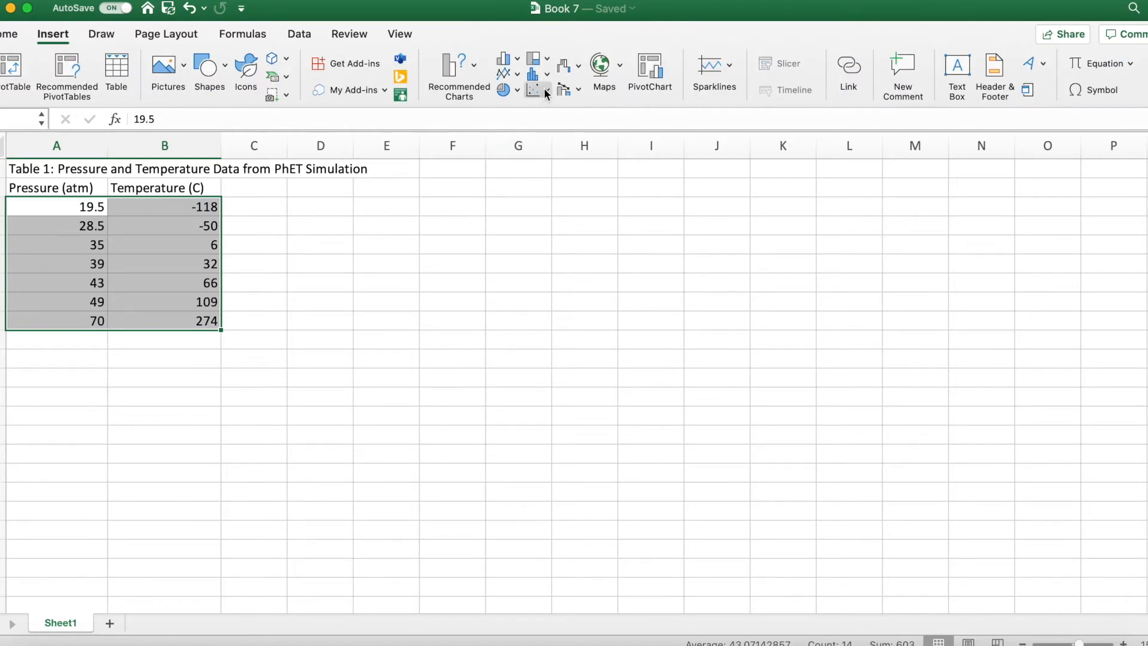
{"action": "left_click", "coordinate": [537, 90]}
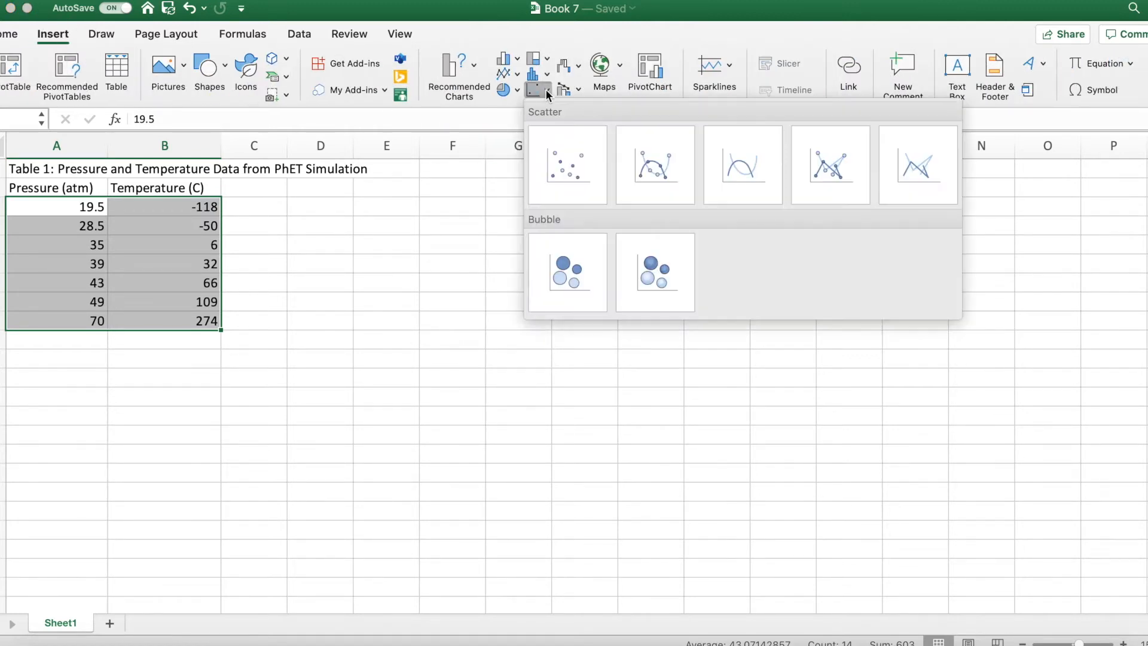
{"action": "mouse_move", "coordinate": [566, 165]}
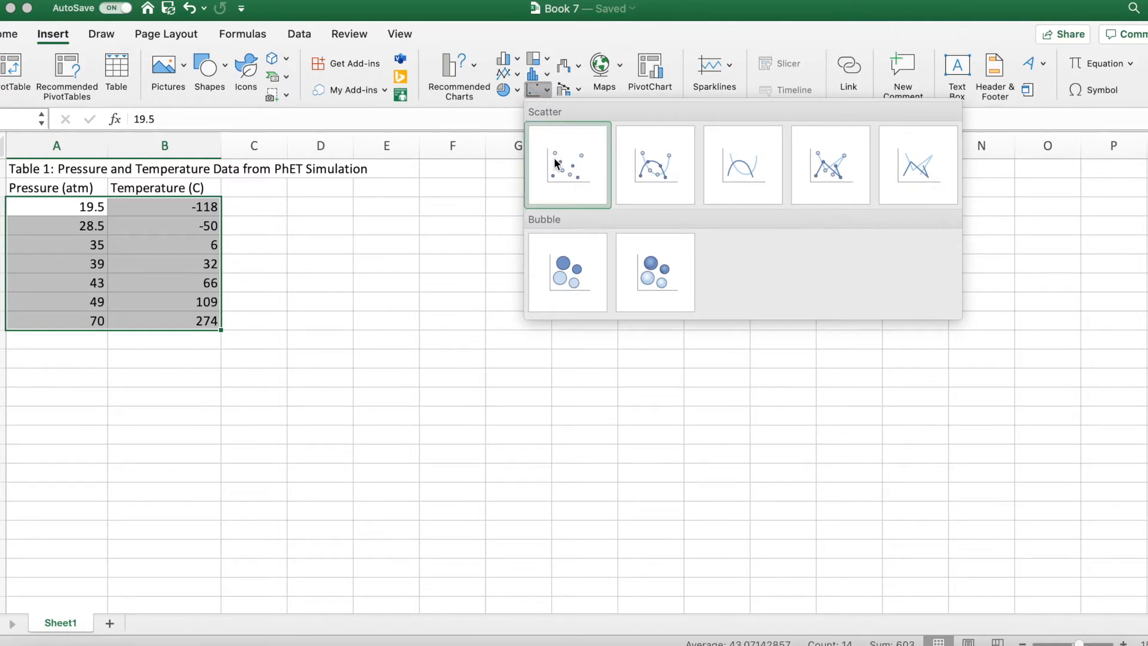
{"action": "mouse_move", "coordinate": [567, 165]}
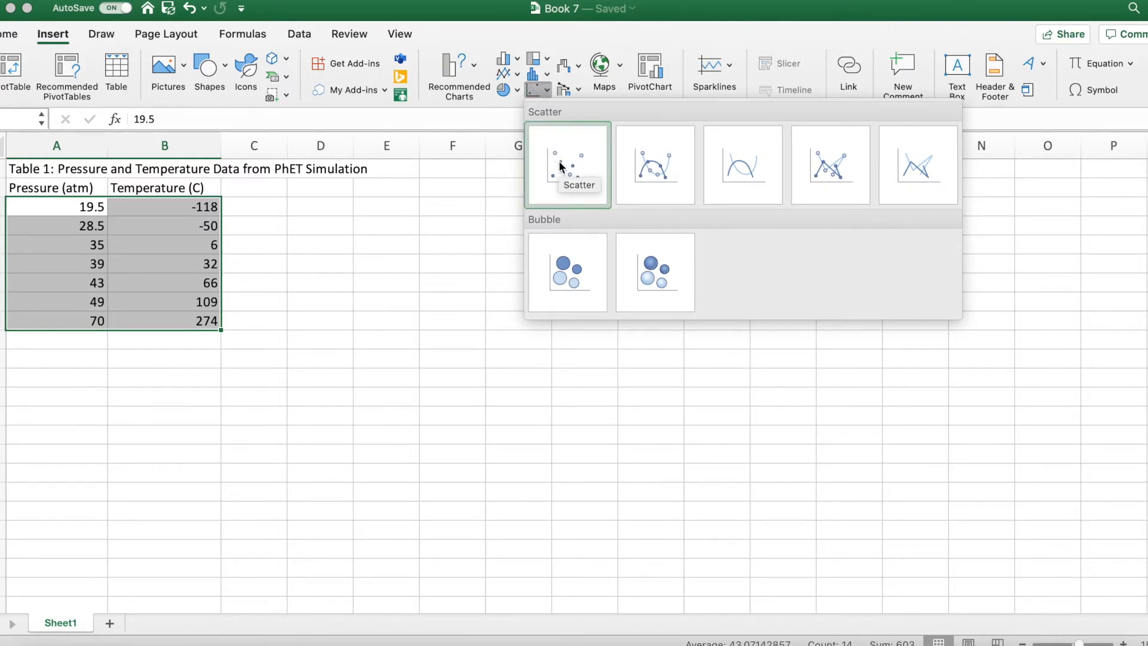
{"action": "left_click", "coordinate": [567, 164]}
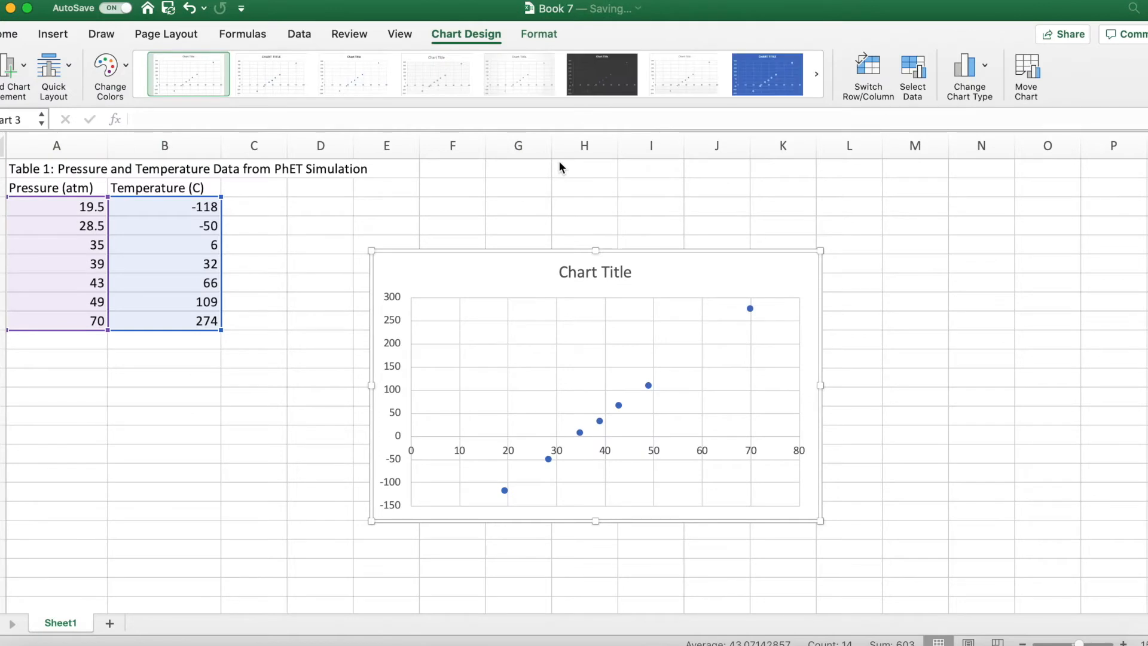
{"action": "mouse_move", "coordinate": [827, 531]}
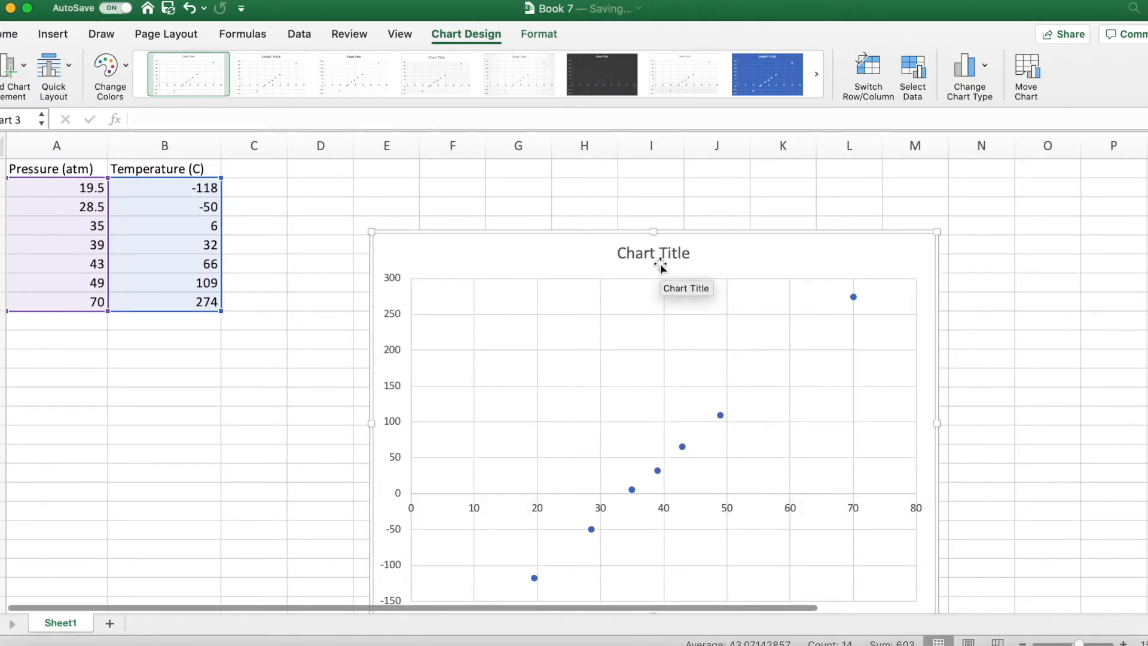
Replace the placeholder chart title with "Graph #1: Pressure and Temperature Data from Simulation"
{"action": "left_click", "coordinate": [653, 253]}
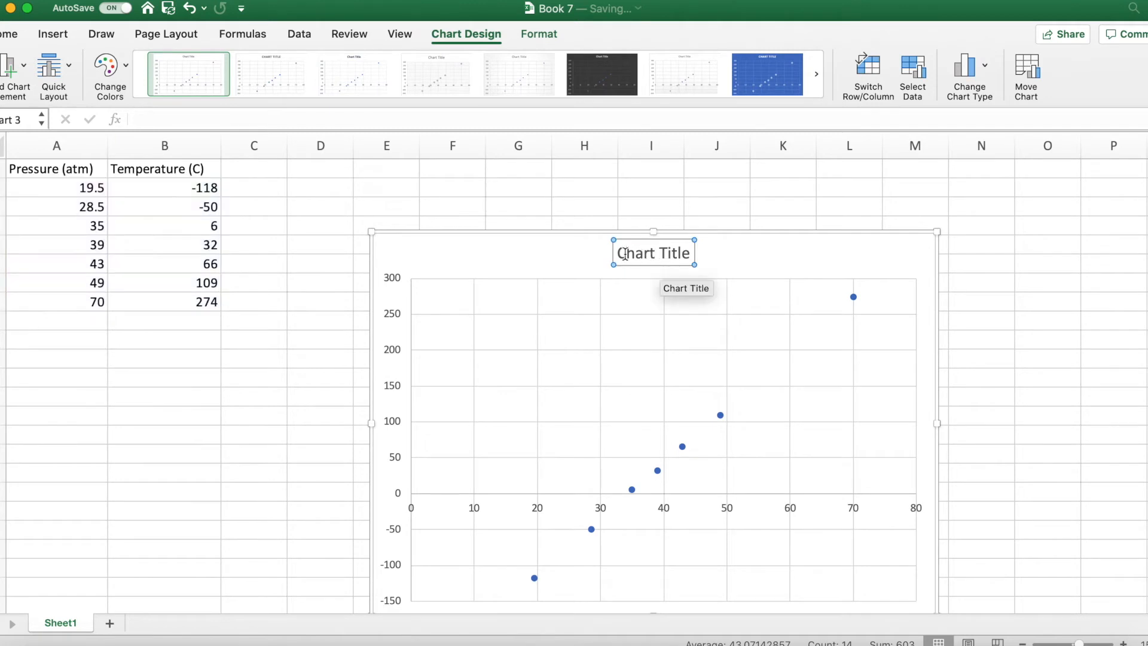
{"action": "double_click", "coordinate": [653, 252]}
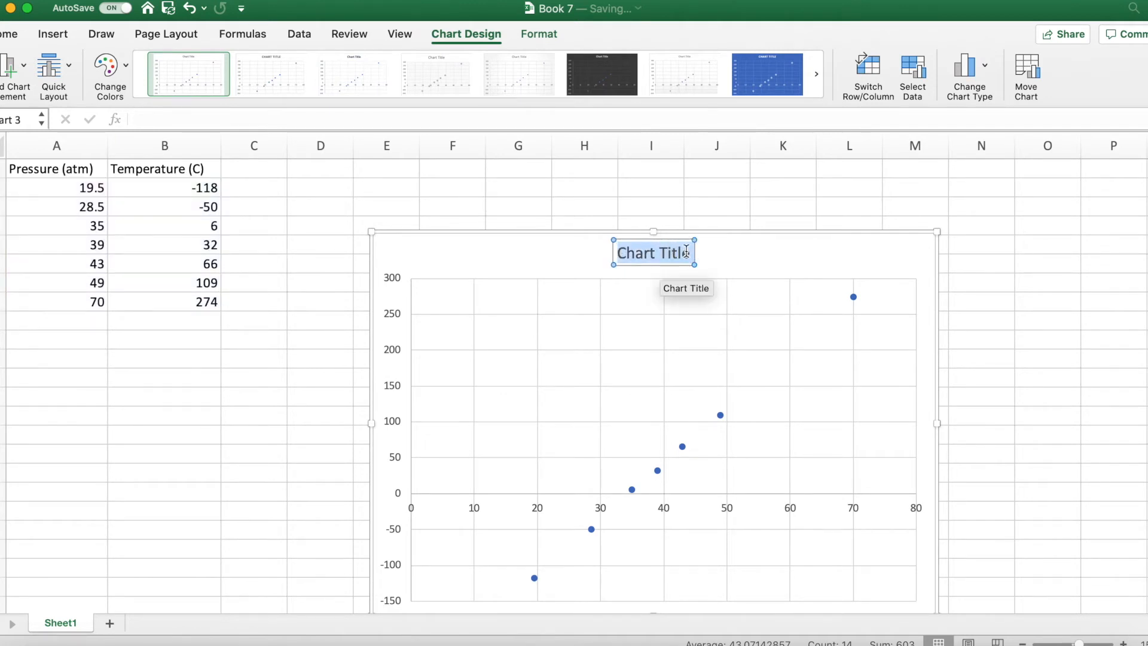
{"action": "type", "text": "C"}
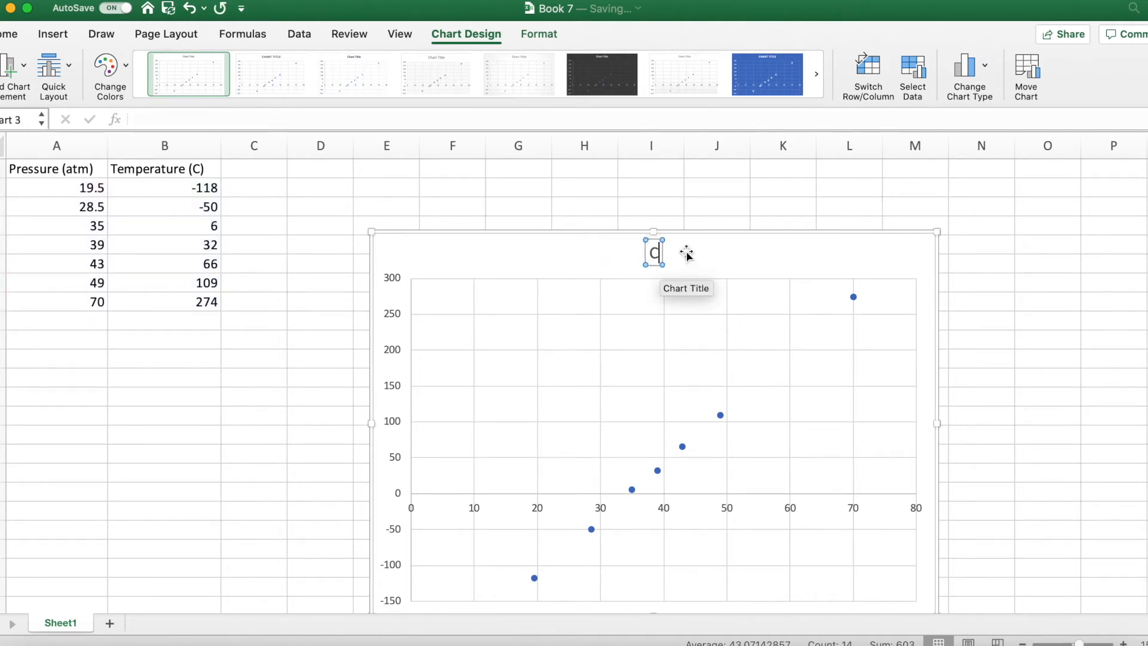
{"action": "type", "text": "Graph#"}
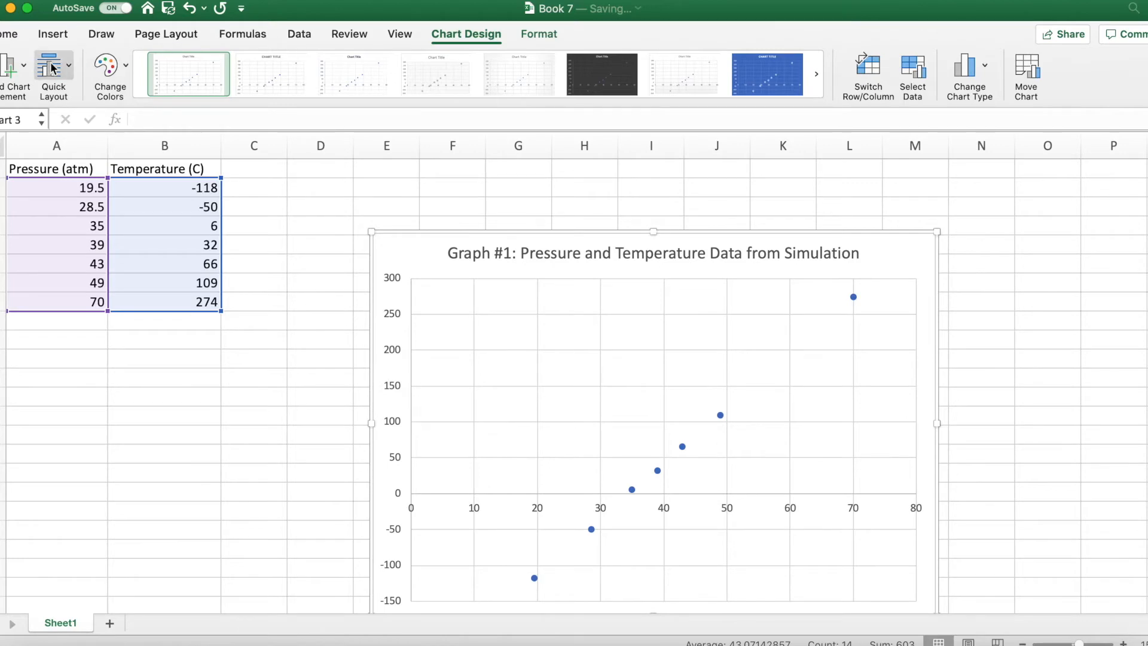
{"action": "mouse_move", "coordinate": [14, 65]}
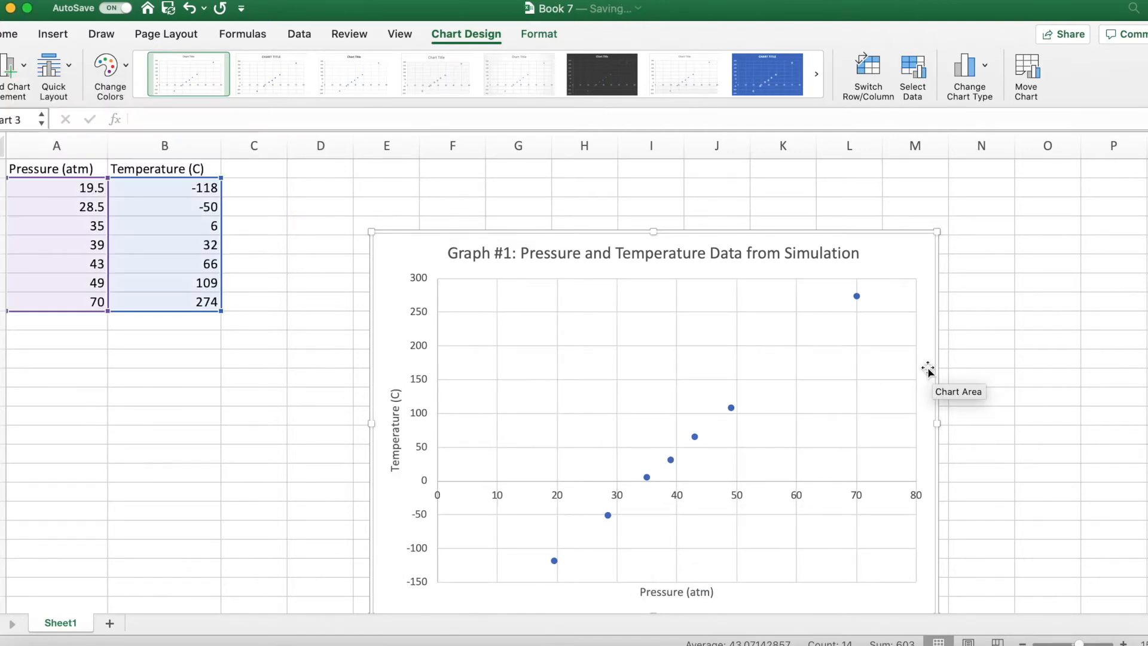
{"action": "mouse_move", "coordinate": [910, 390]}
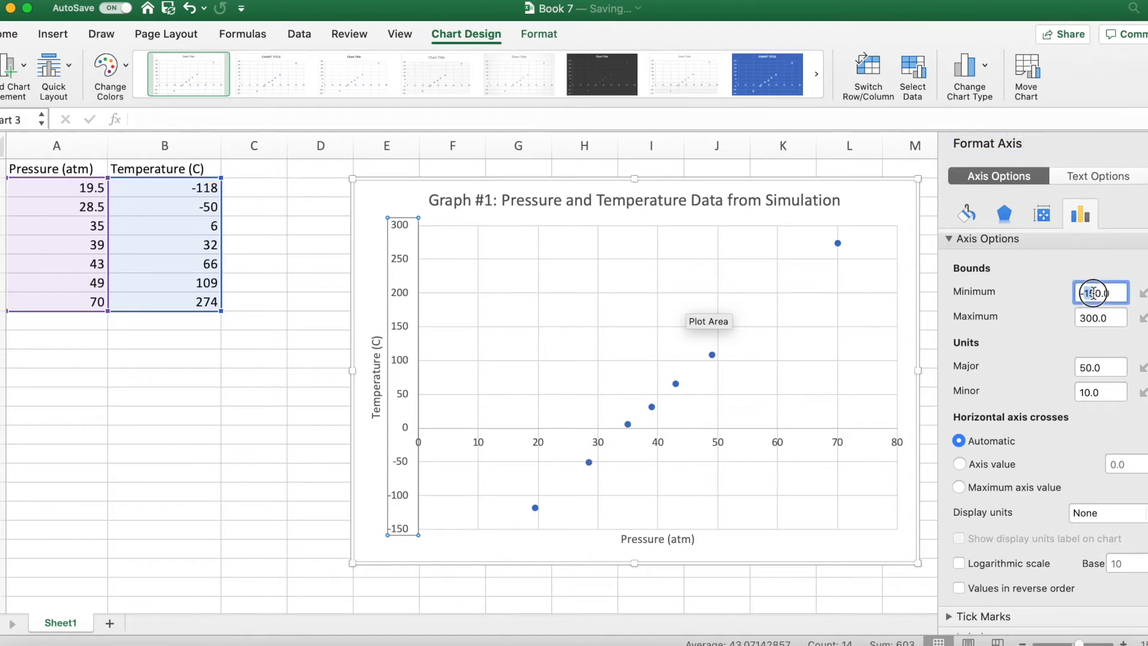
Set the vertical temperature axis minimum bound to -300
{"action": "type", "text": "-300.0"}
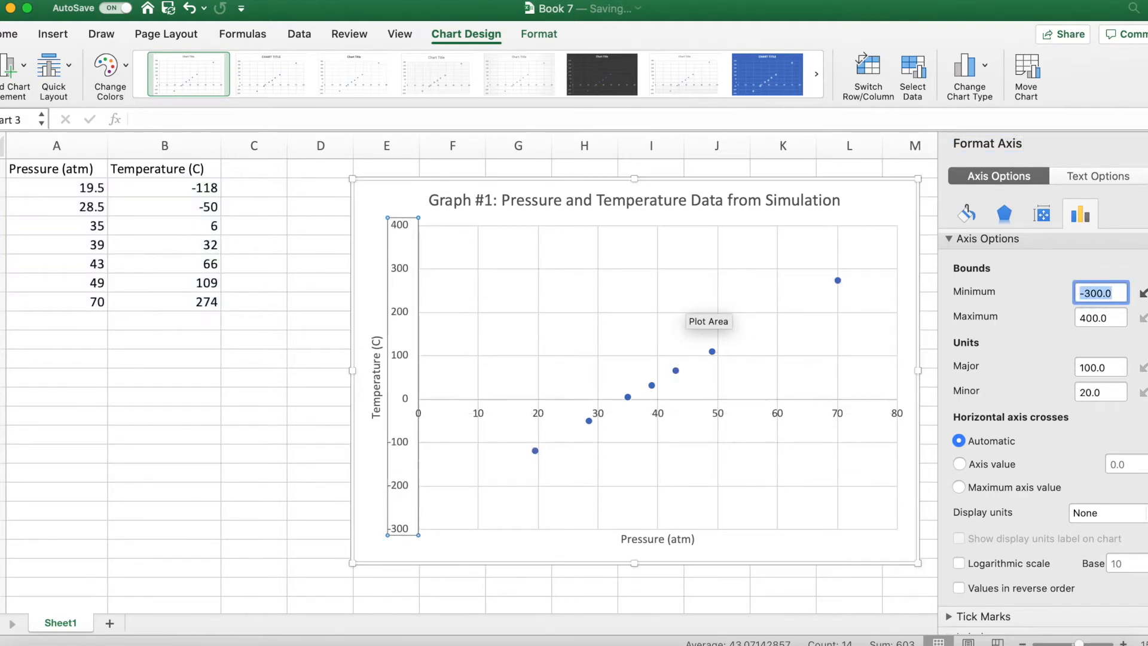
{"action": "mouse_move", "coordinate": [595, 386]}
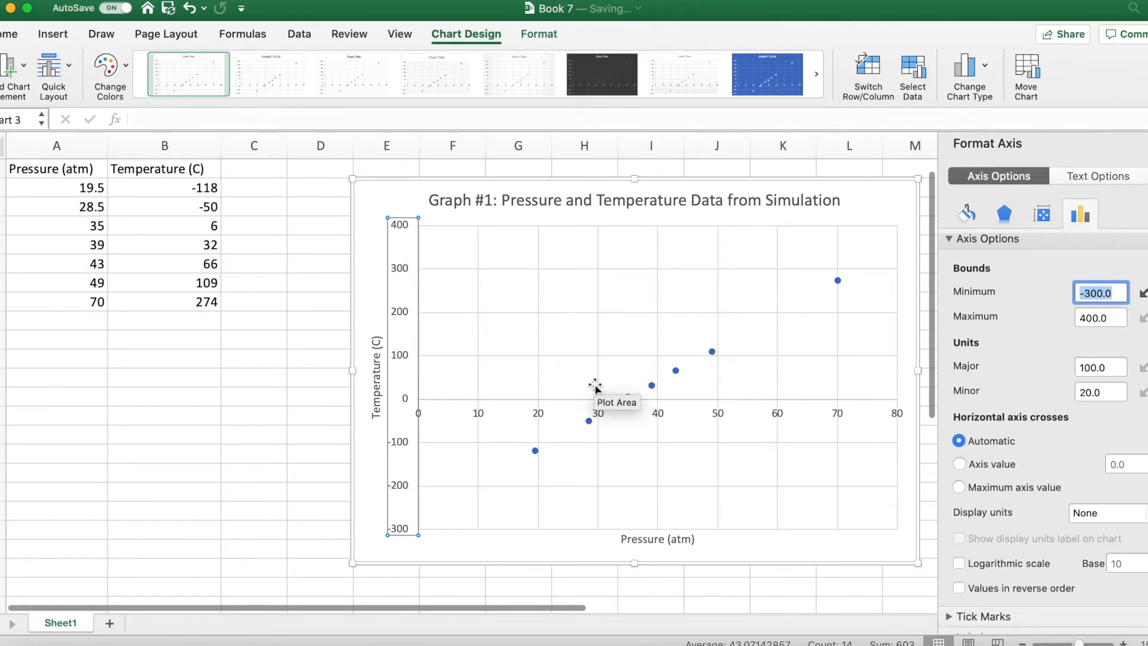
{"action": "mouse_move", "coordinate": [546, 390]}
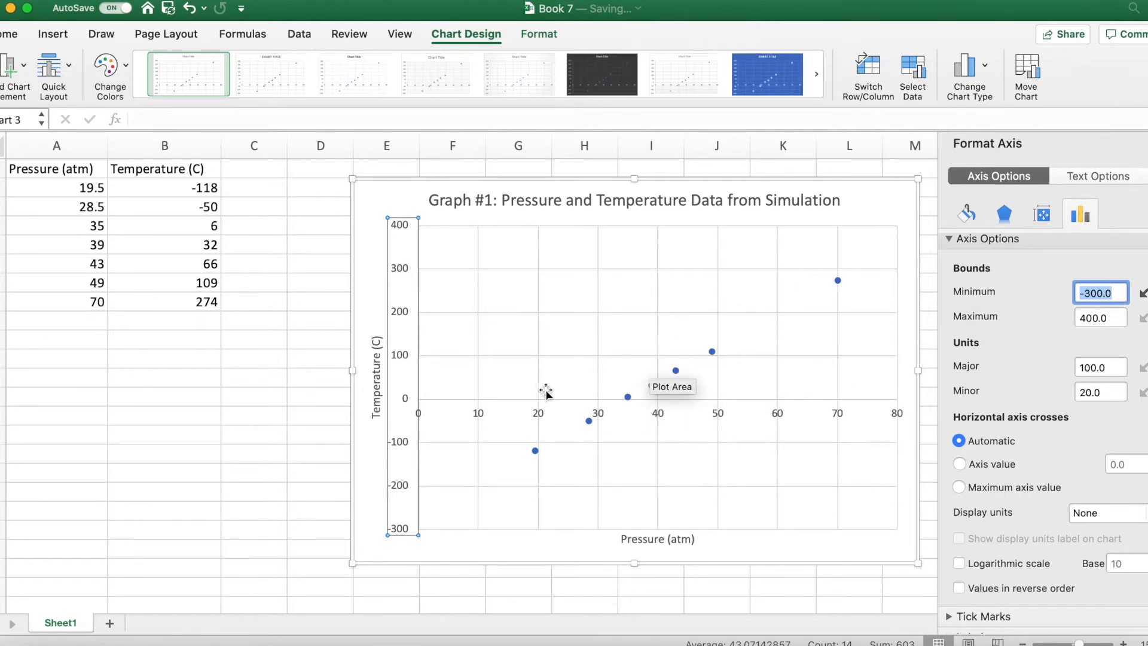
{"action": "mouse_move", "coordinate": [648, 393]}
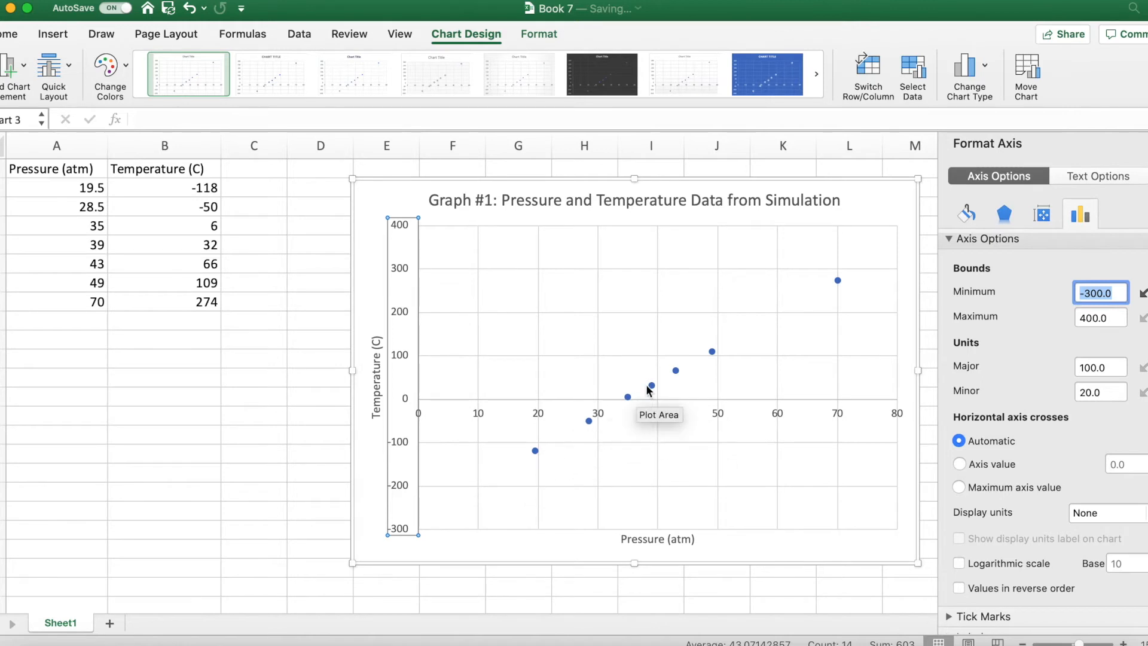
{"action": "mouse_move", "coordinate": [474, 468]}
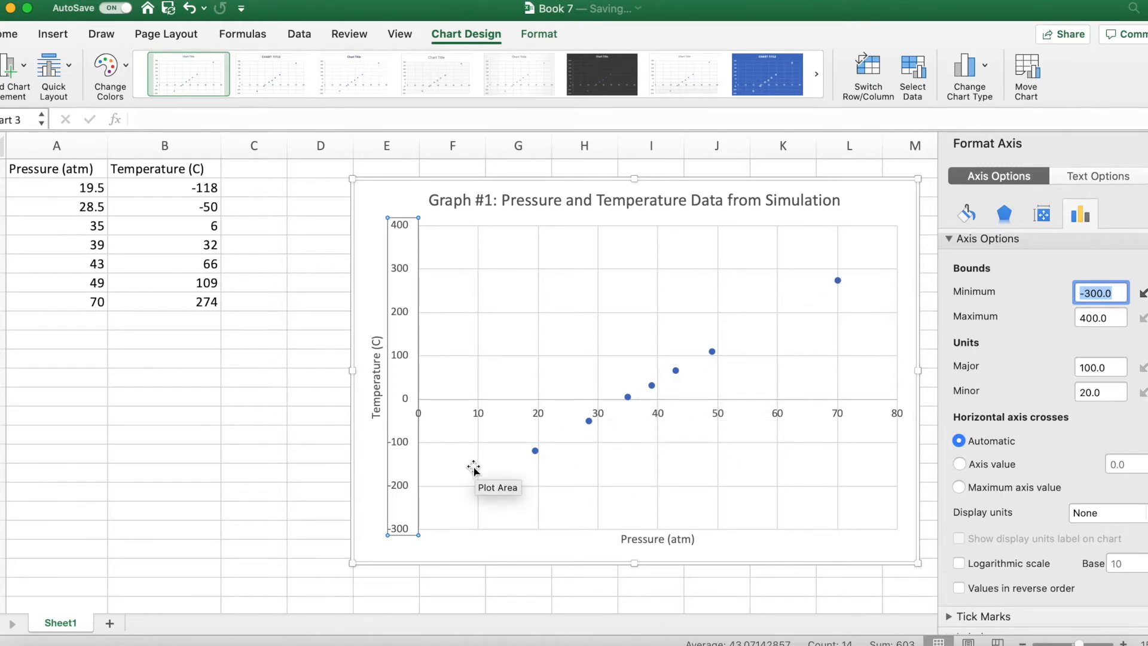
{"action": "mouse_move", "coordinate": [818, 292]}
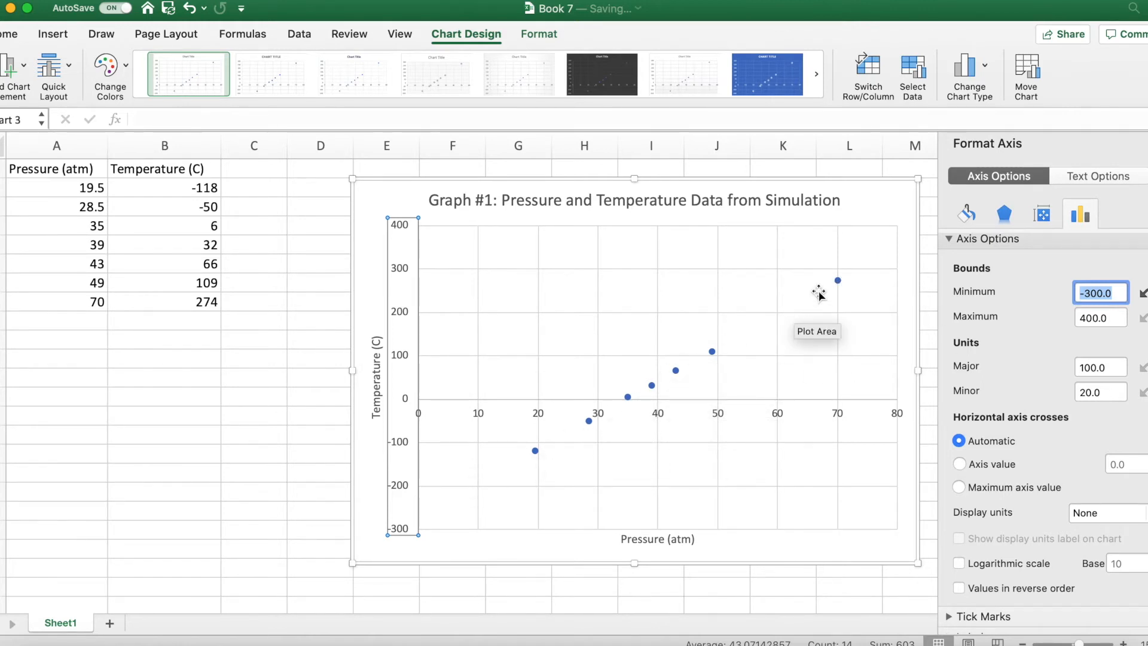
{"action": "mouse_move", "coordinate": [767, 316]}
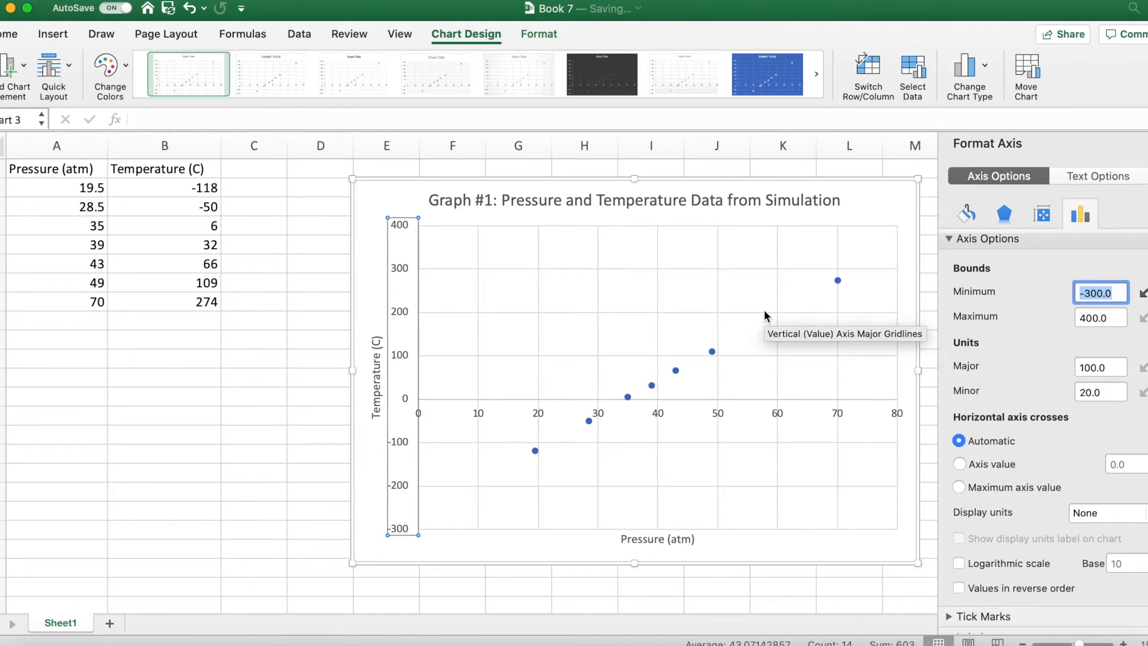
{"action": "mouse_move", "coordinate": [672, 344]}
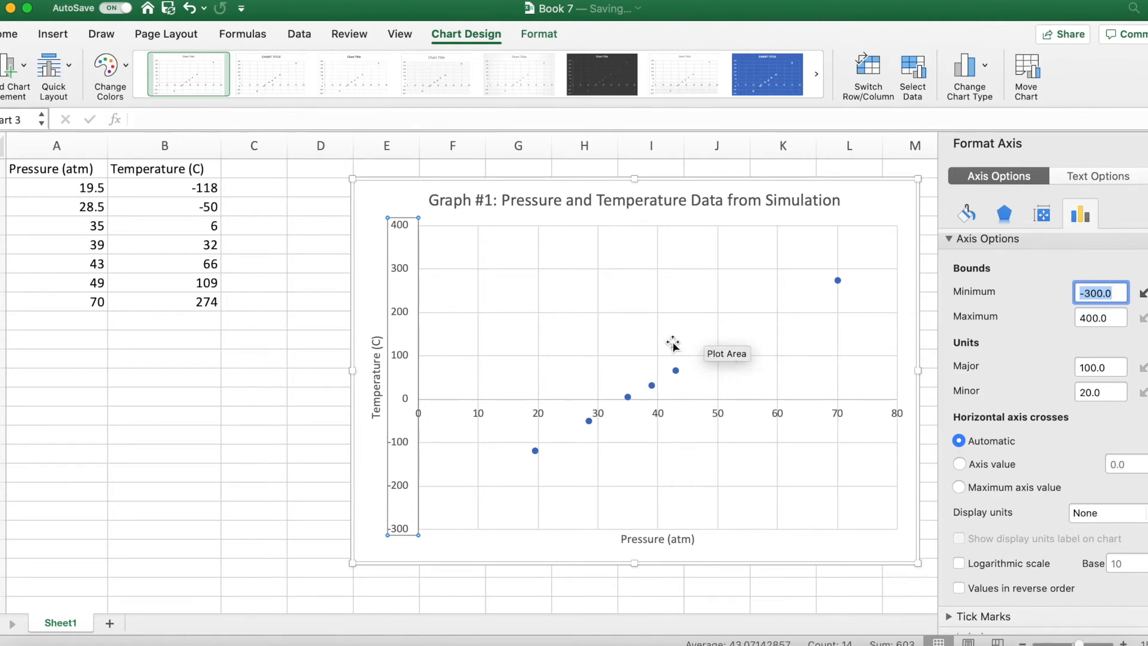
{"action": "mouse_move", "coordinate": [518, 435]}
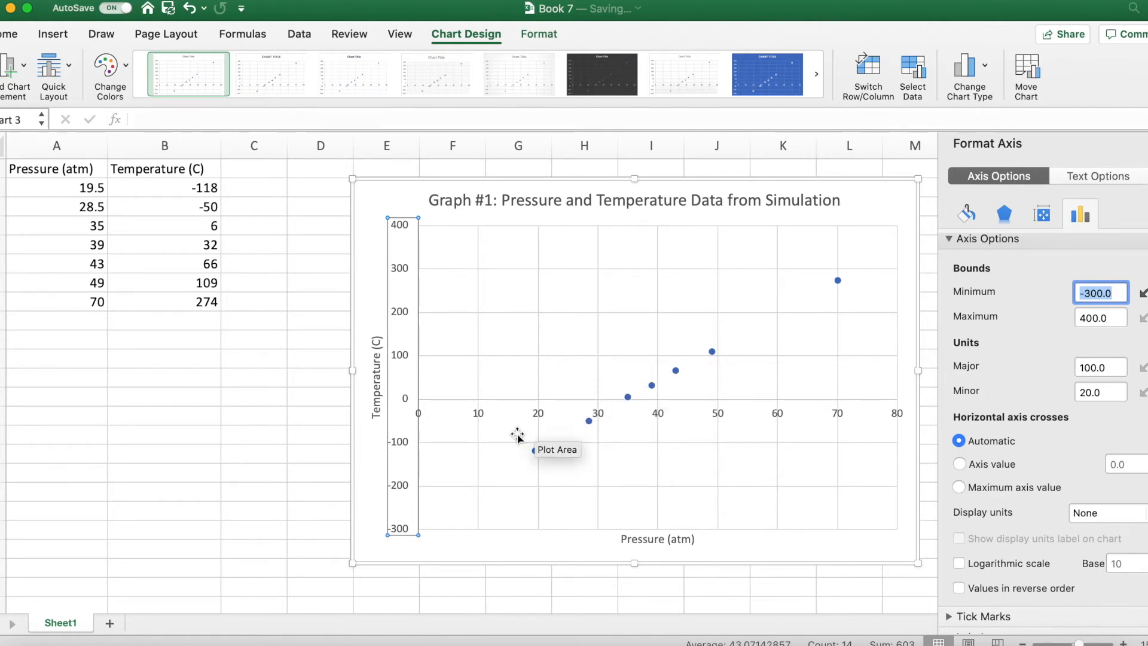
{"action": "mouse_move", "coordinate": [566, 425]}
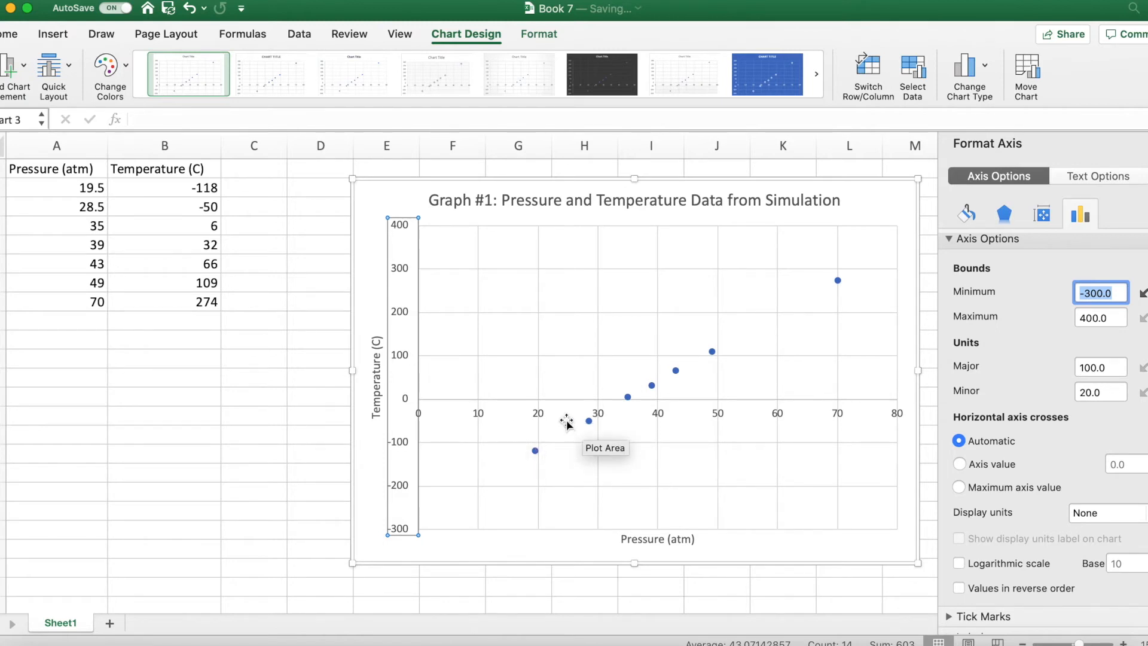
{"action": "mouse_move", "coordinate": [567, 431]}
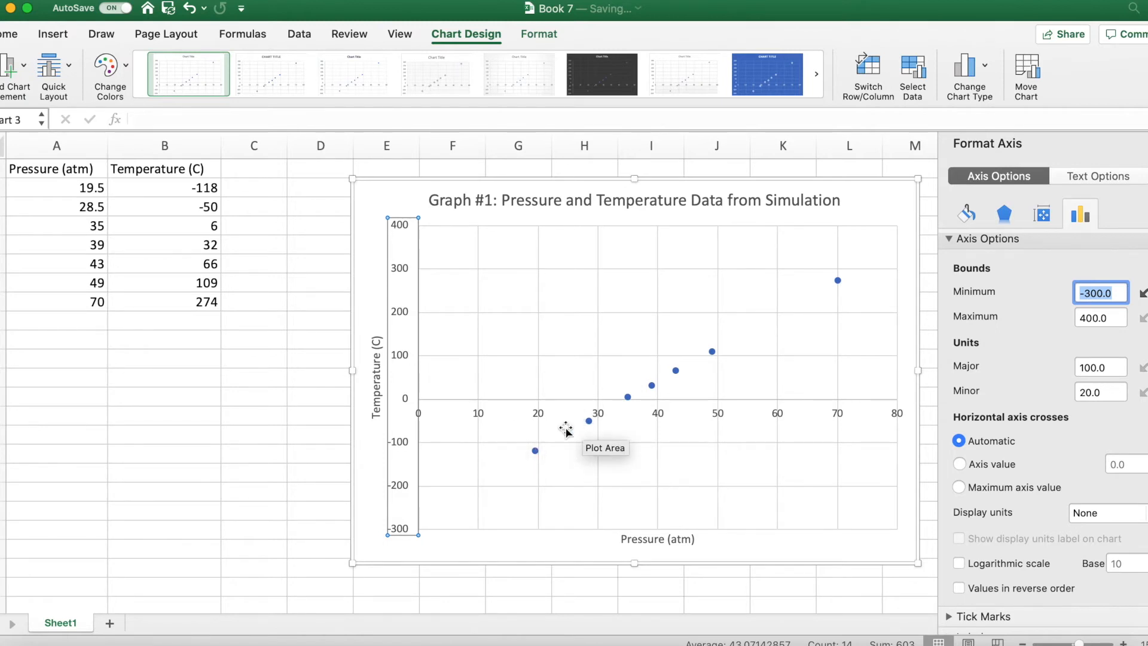
{"action": "mouse_move", "coordinate": [501, 500]}
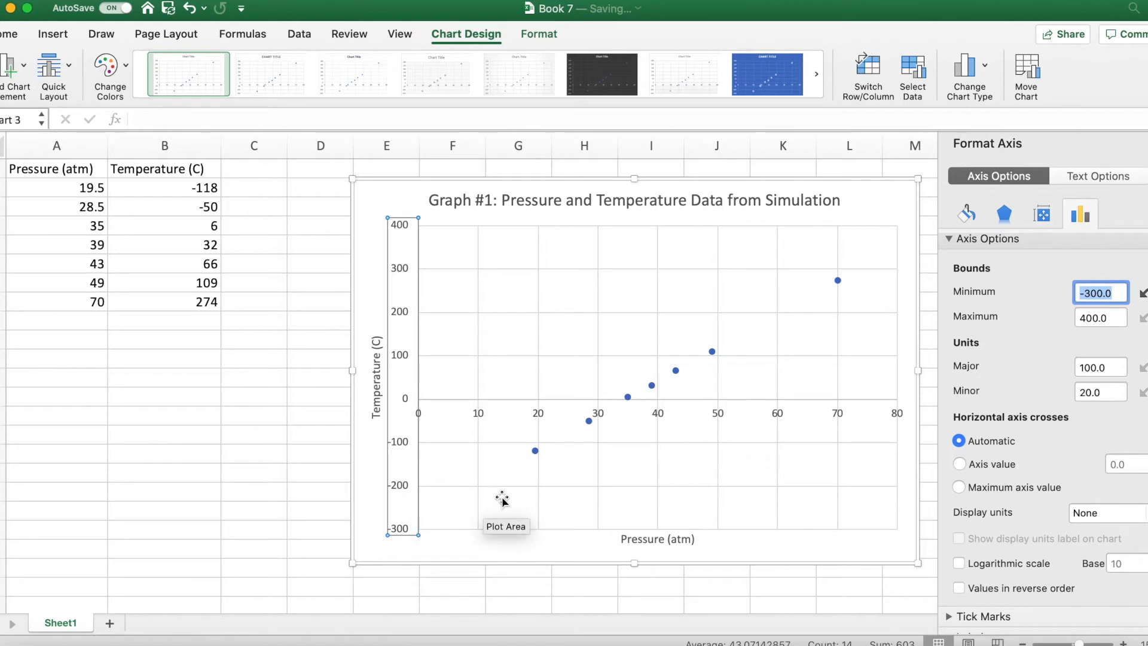
{"action": "mouse_move", "coordinate": [745, 337]}
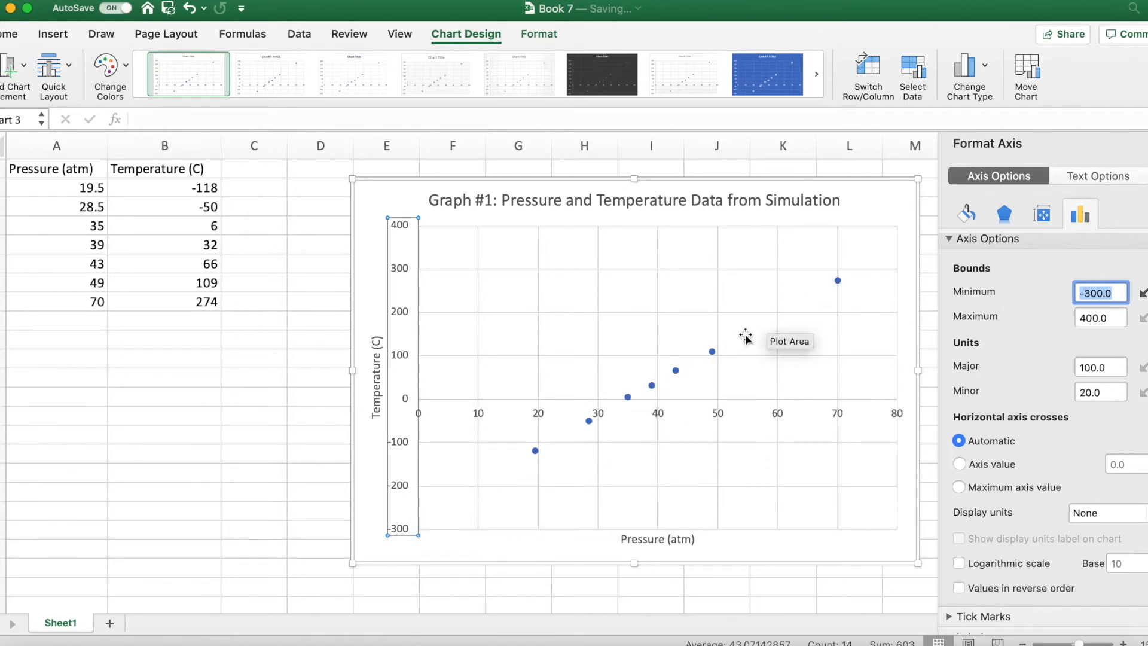
{"action": "mouse_move", "coordinate": [697, 339]}
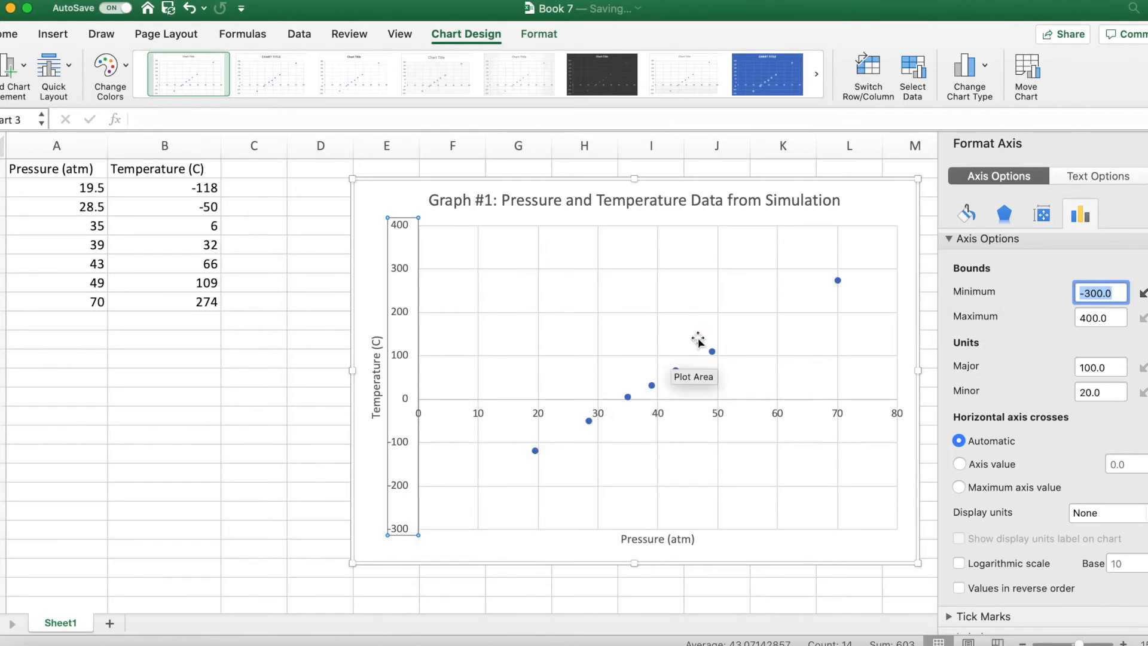
{"action": "mouse_move", "coordinate": [814, 245]}
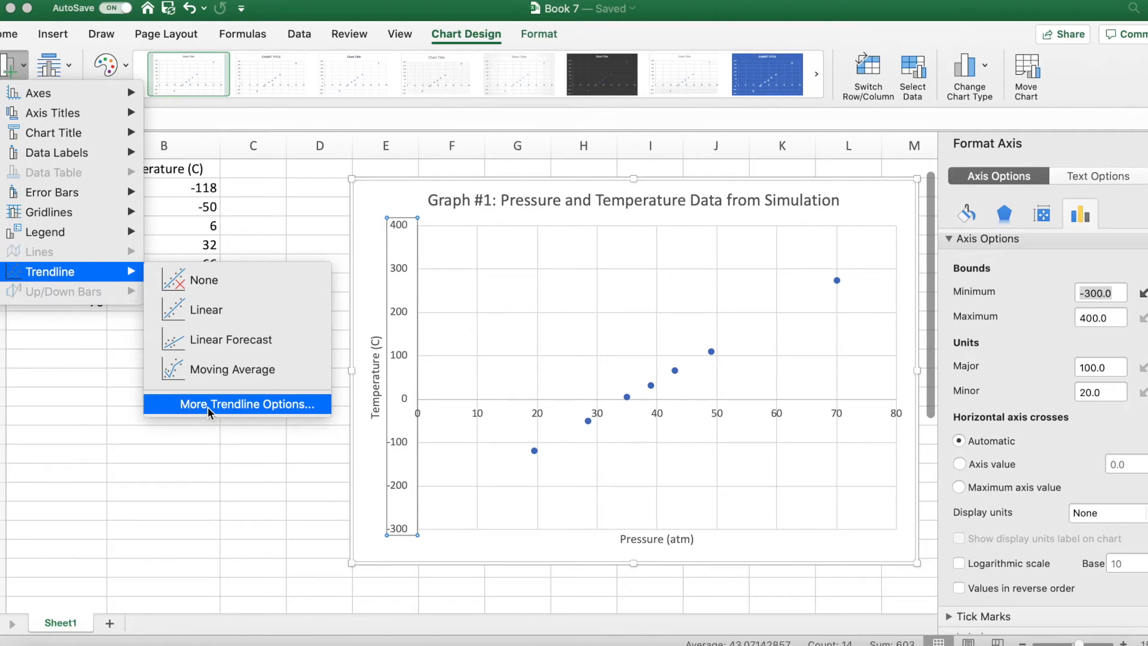
Add a linear trendline through the seven points with its Format Trendline settings shown
{"action": "left_click", "coordinate": [248, 405]}
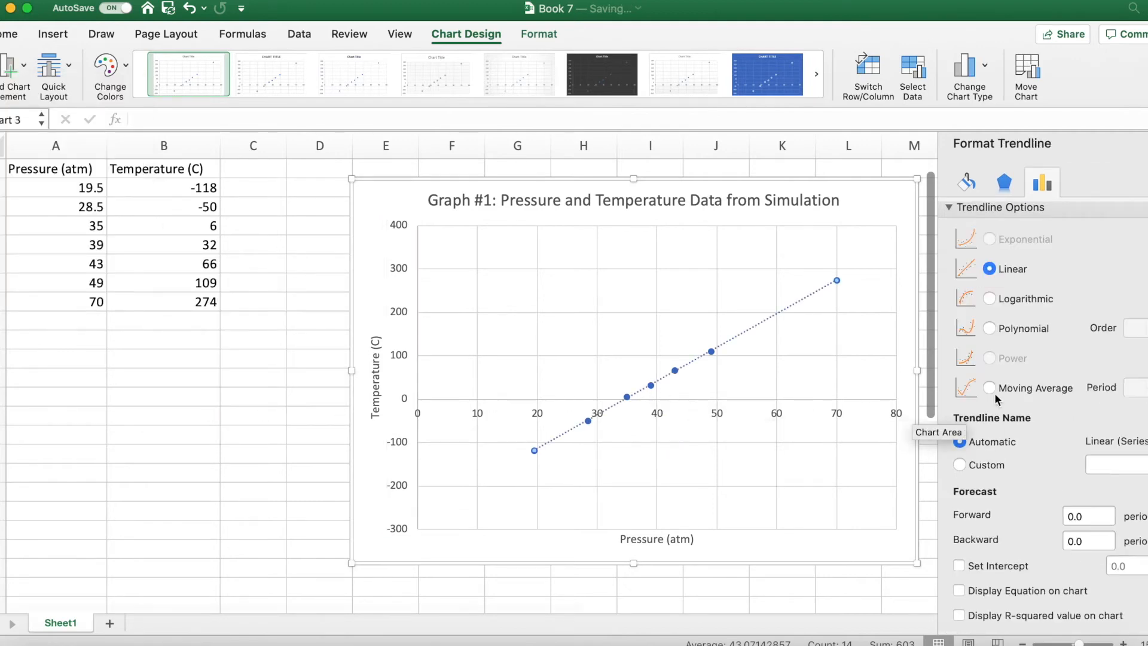
{"action": "mouse_move", "coordinate": [1070, 442]}
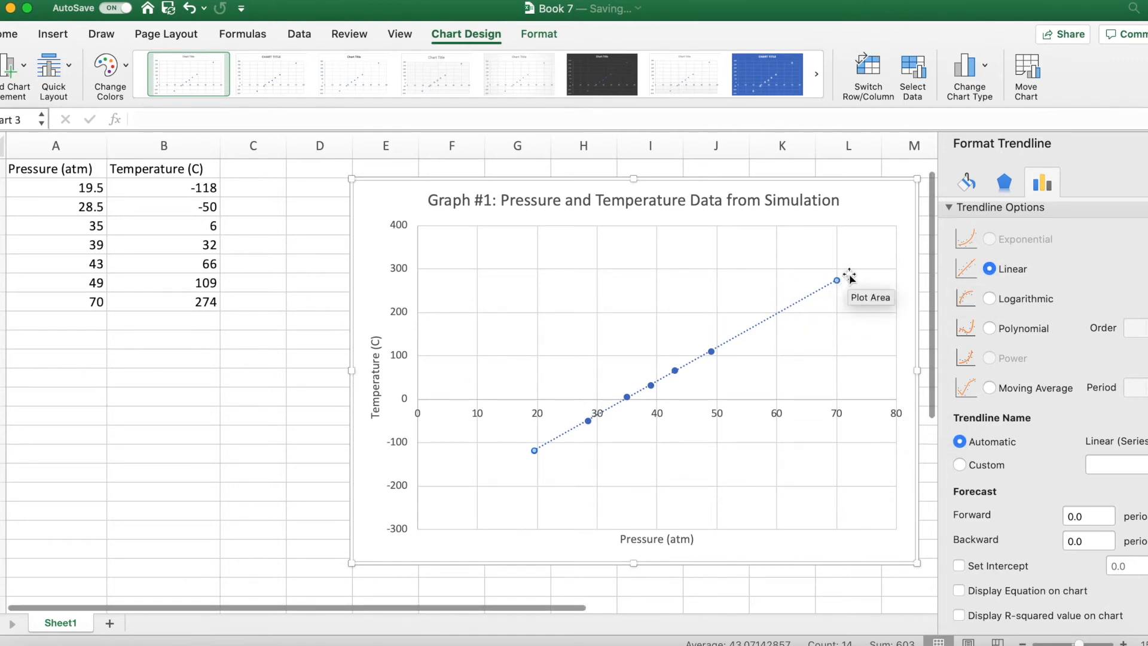
{"action": "mouse_move", "coordinate": [766, 338]}
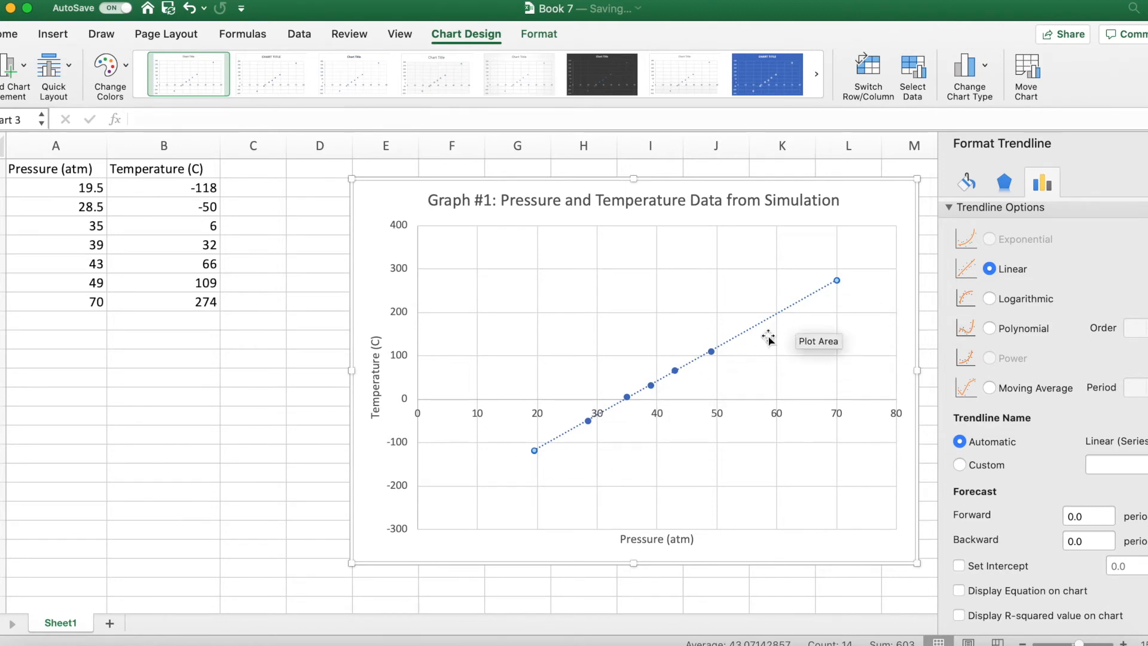
{"action": "mouse_move", "coordinate": [1039, 469]}
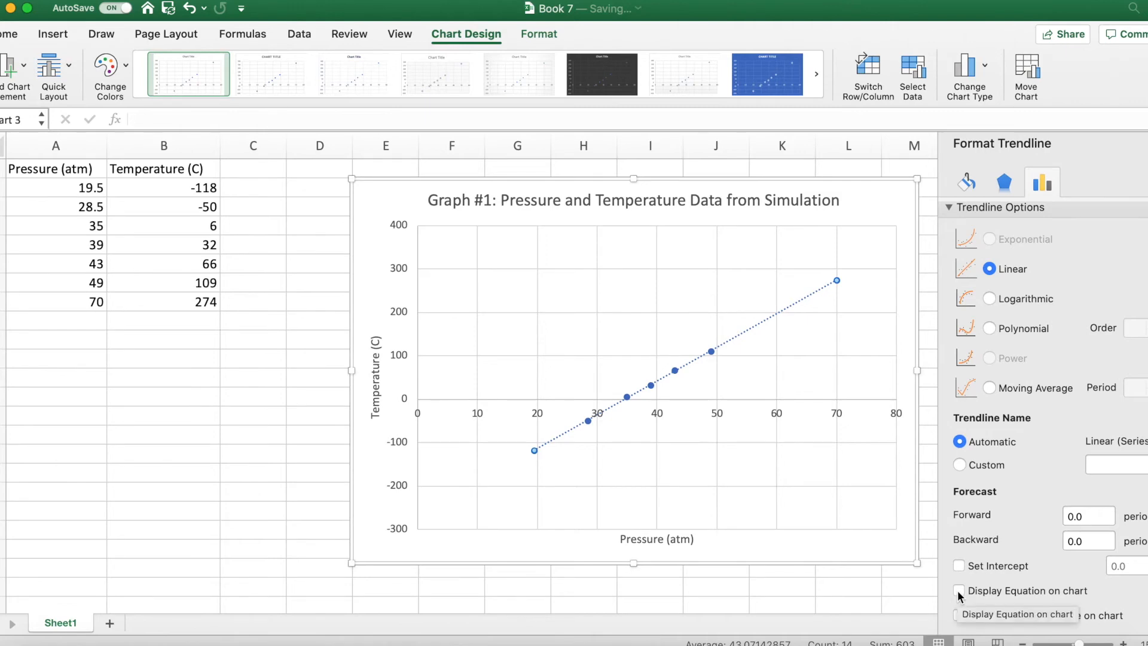
Display the trendline equation y = 7.7567x − 269.13 on the chart and select its label
{"action": "left_click", "coordinate": [959, 591]}
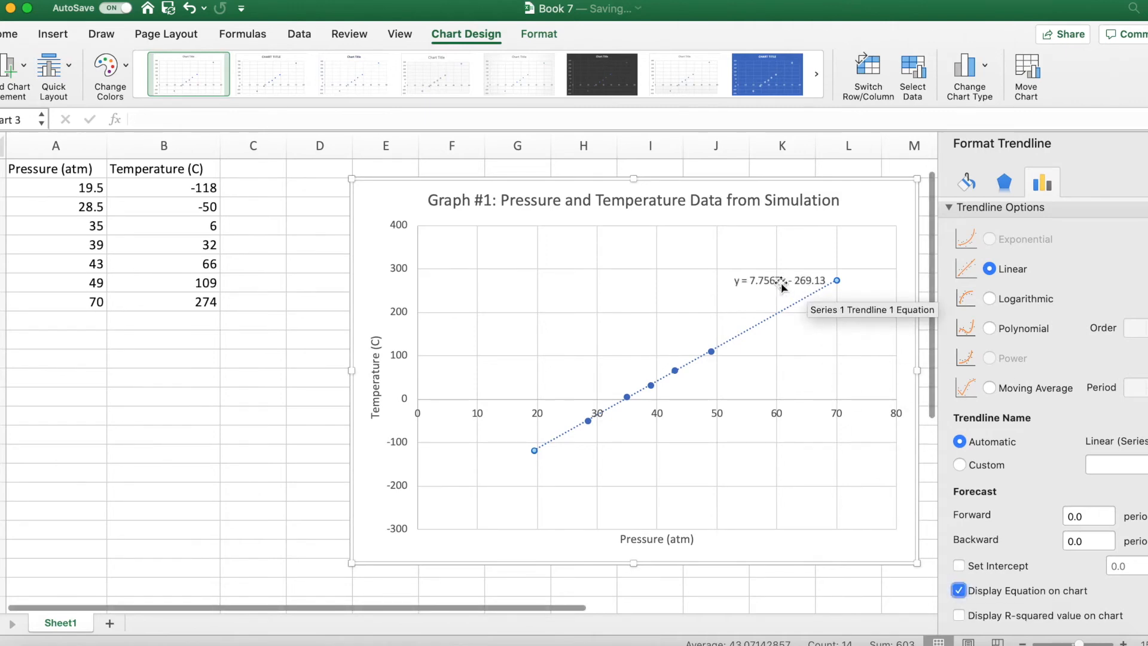
{"action": "left_click", "coordinate": [781, 280]}
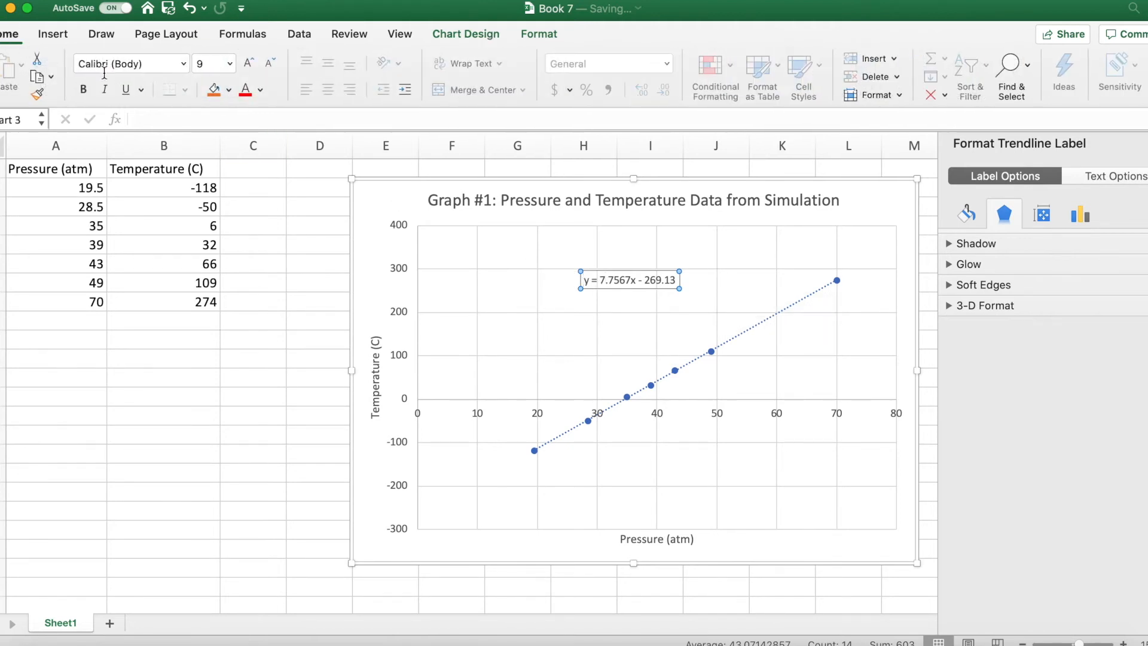
{"action": "mouse_move", "coordinate": [586, 279]}
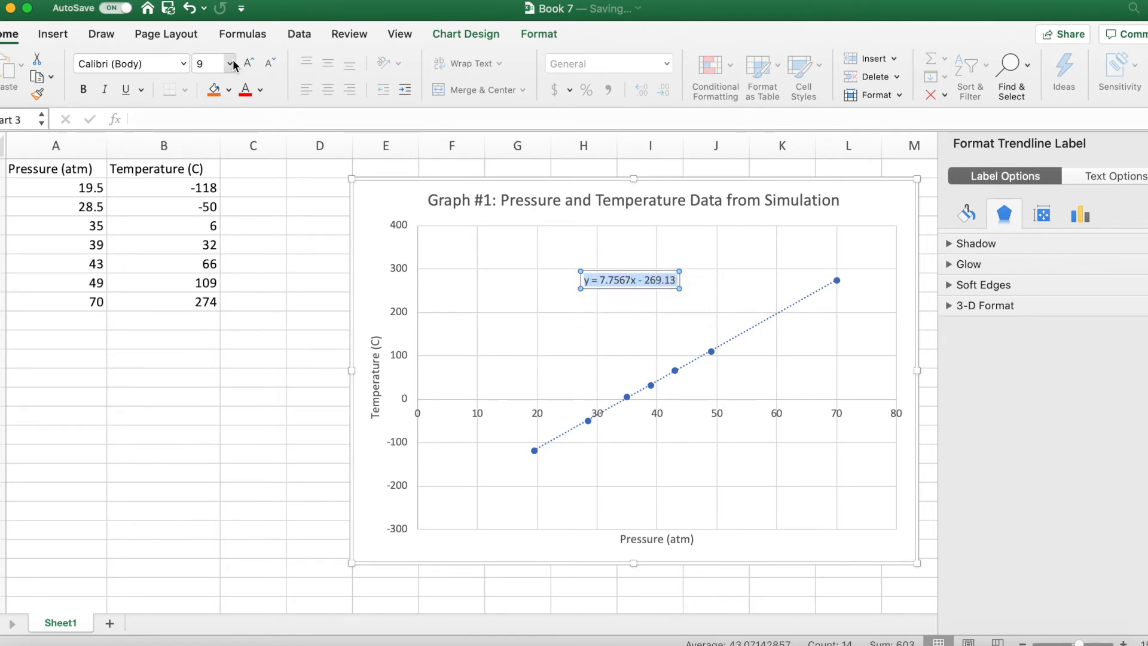
Enlarge the trendline equation label to 20-point text
{"action": "left_click", "coordinate": [233, 63]}
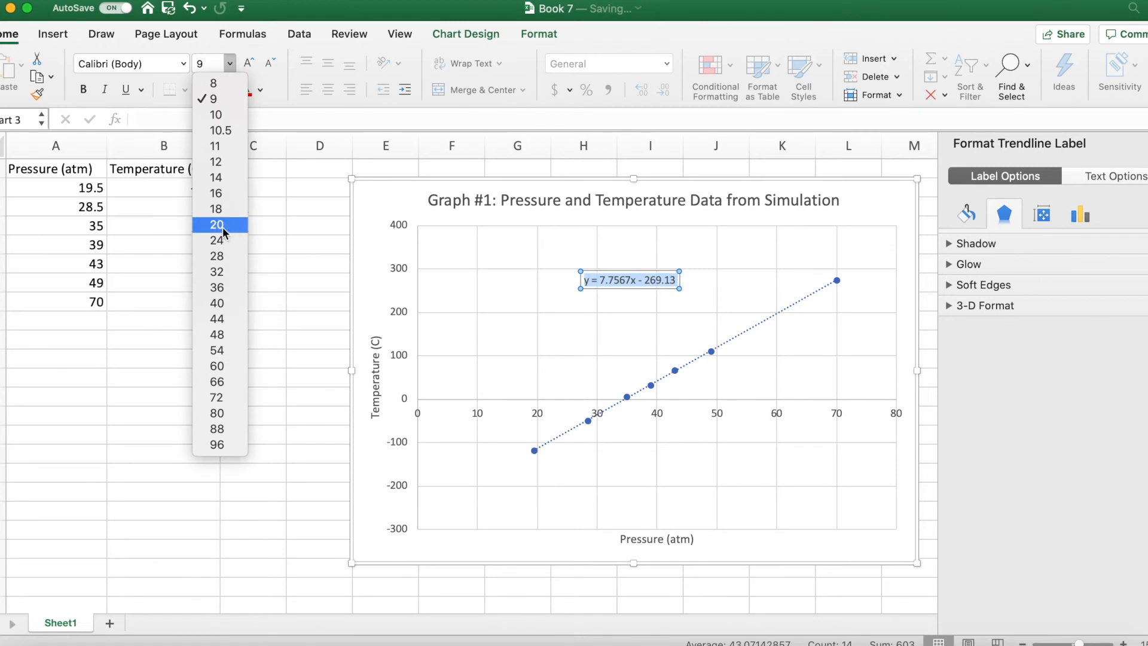
{"action": "left_click", "coordinate": [216, 225]}
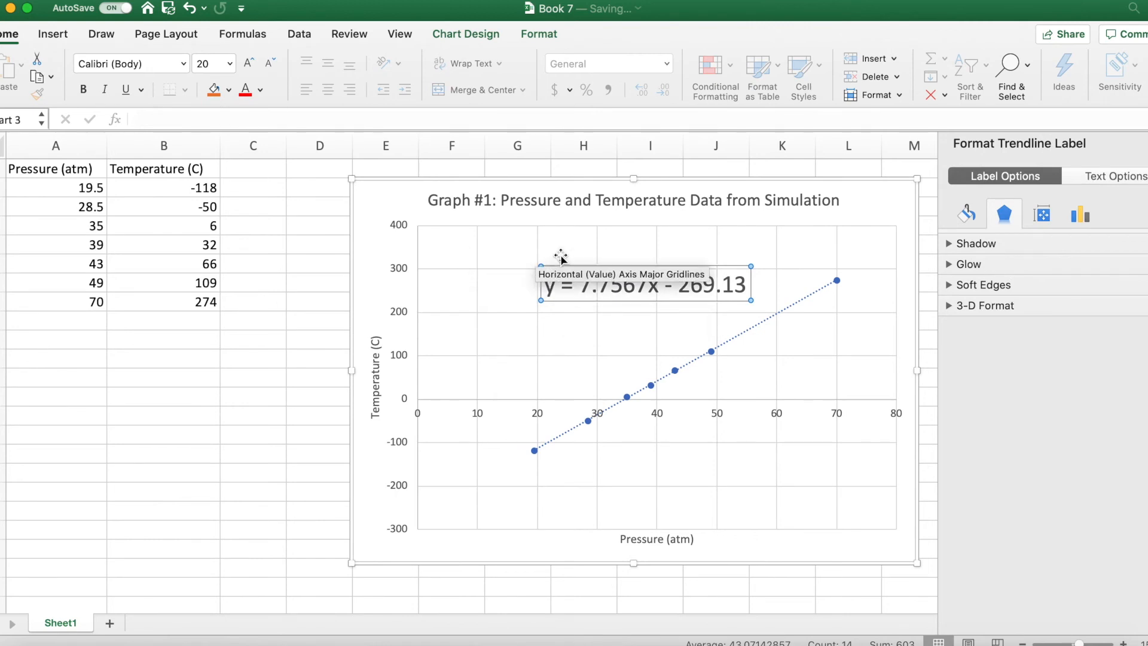
{"action": "mouse_move", "coordinate": [586, 242]}
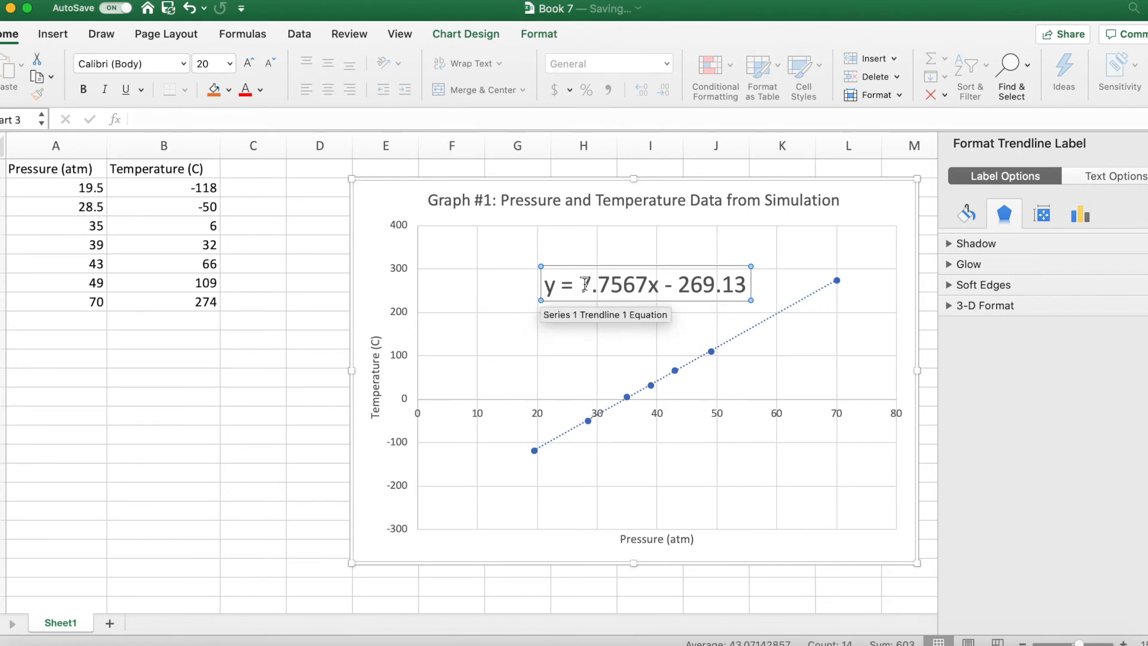
{"action": "mouse_move", "coordinate": [751, 300]}
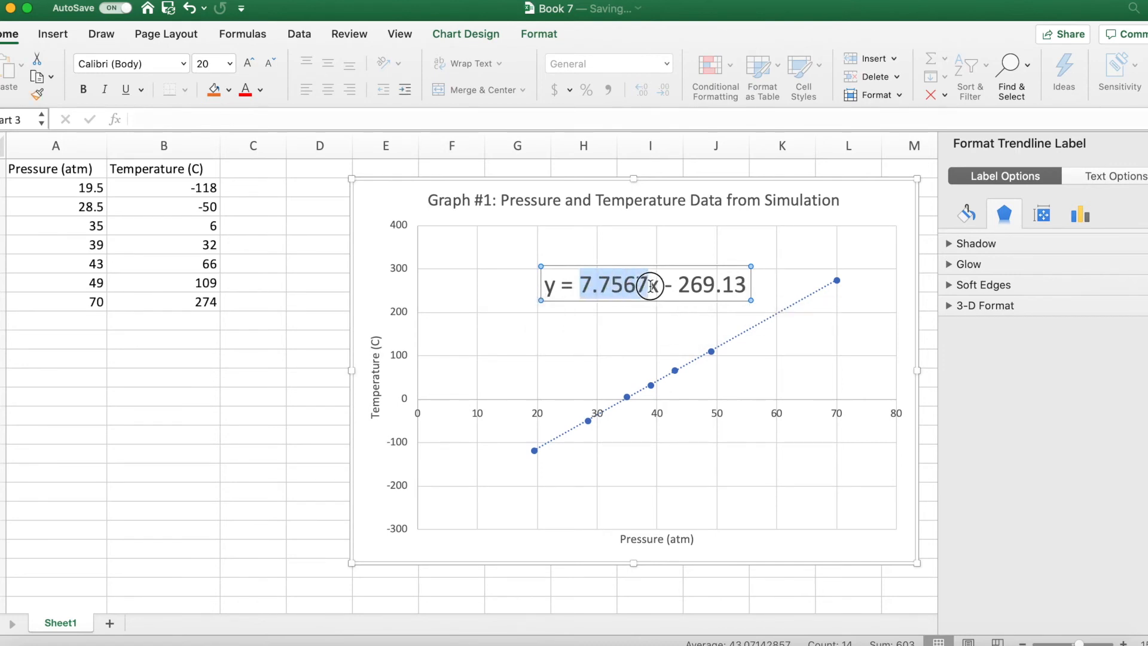
{"action": "mouse_move", "coordinate": [651, 286]}
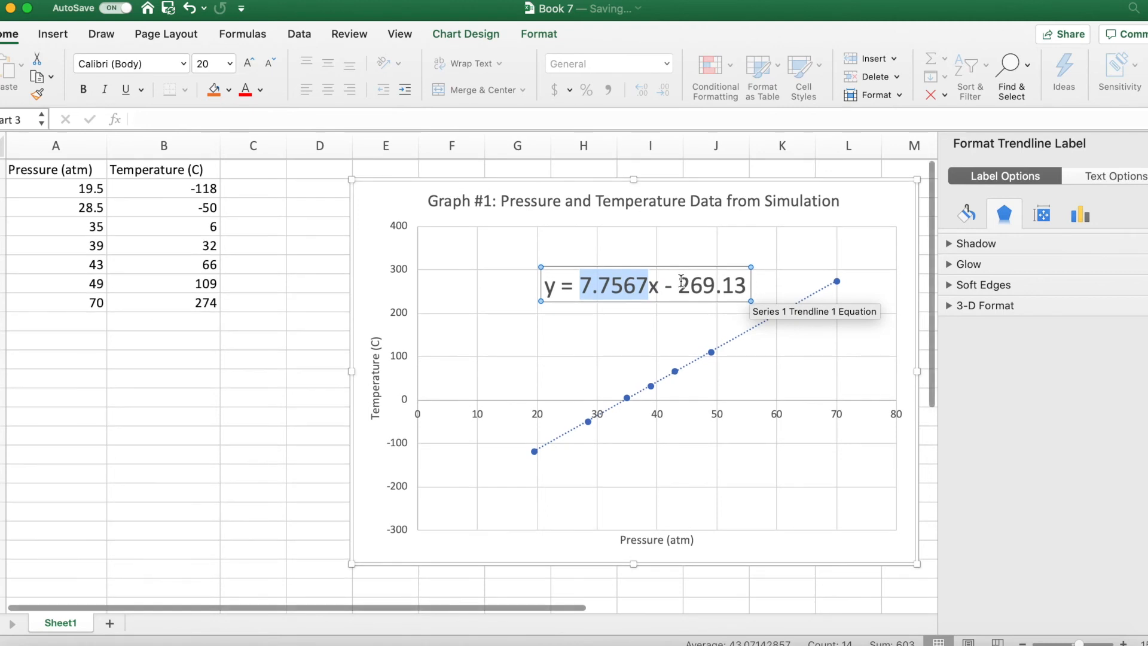
Select the y-intercept value 269.13 inside the trendline equation label
{"action": "left_click", "coordinate": [719, 286]}
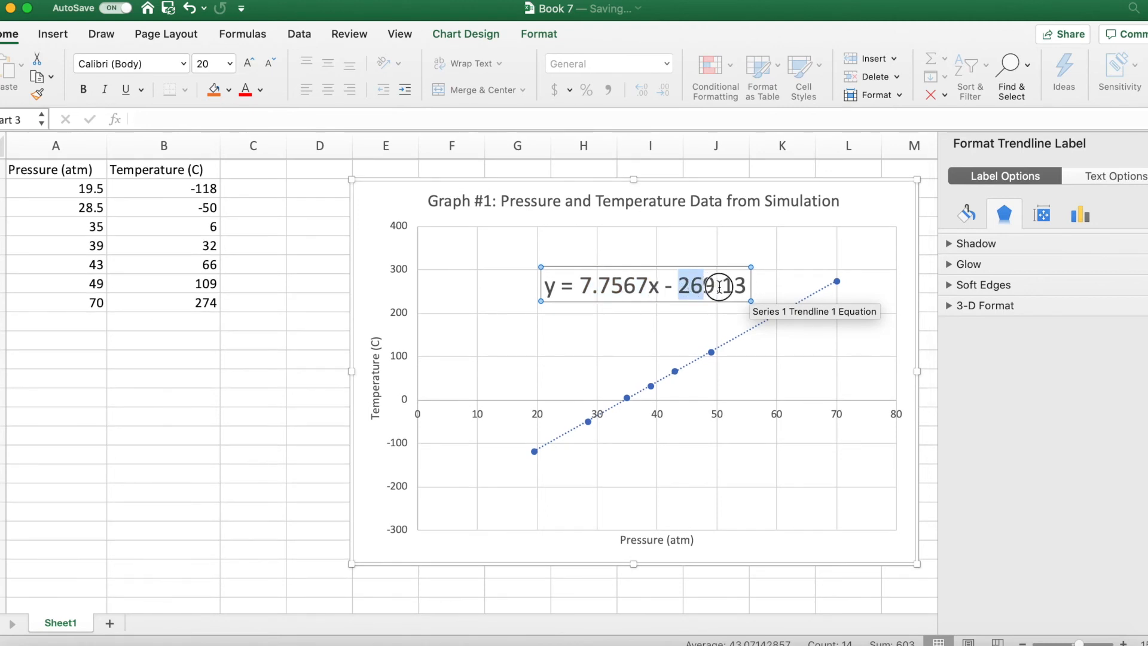
{"action": "mouse_move", "coordinate": [625, 402]}
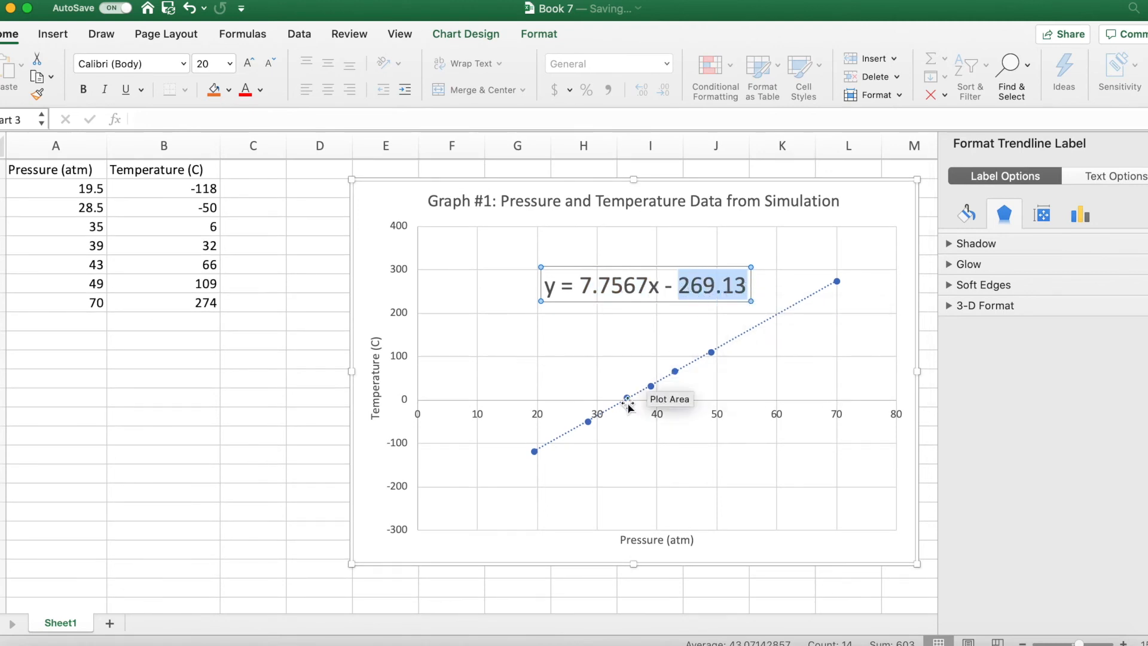
{"action": "mouse_move", "coordinate": [498, 476]}
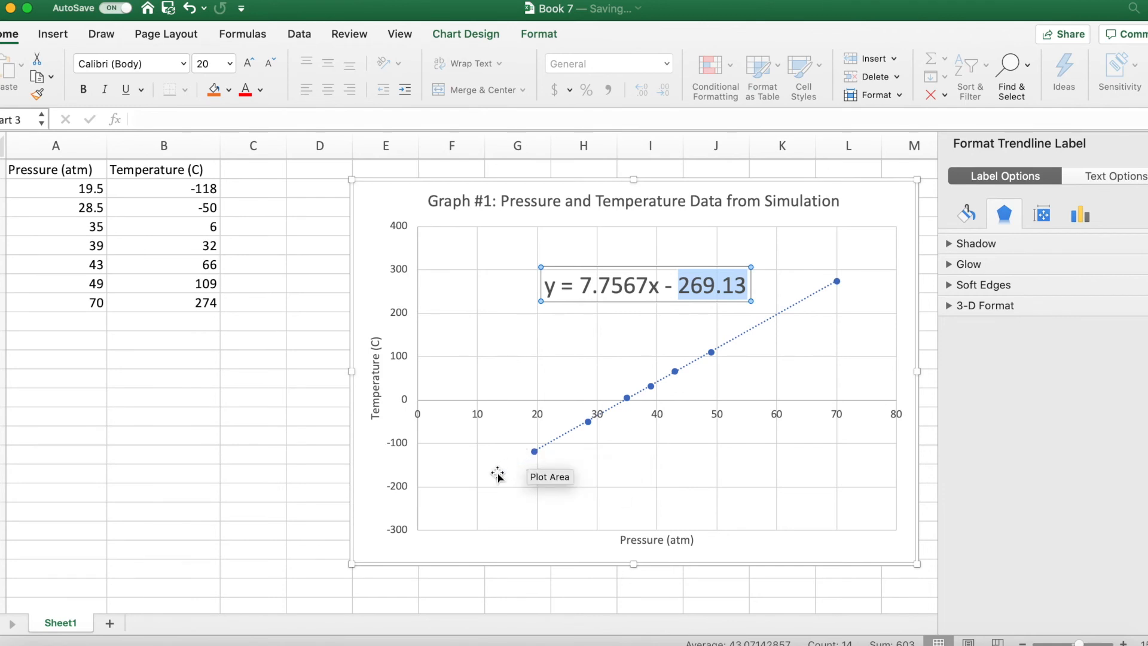
{"action": "mouse_move", "coordinate": [419, 515]}
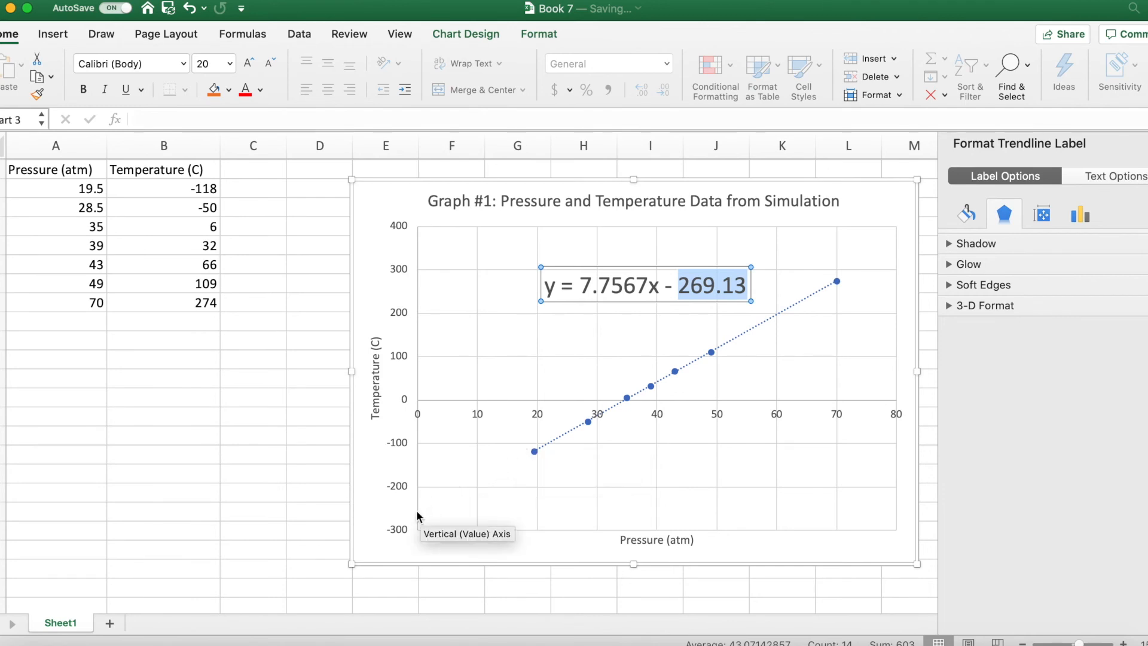
{"action": "mouse_move", "coordinate": [526, 462]}
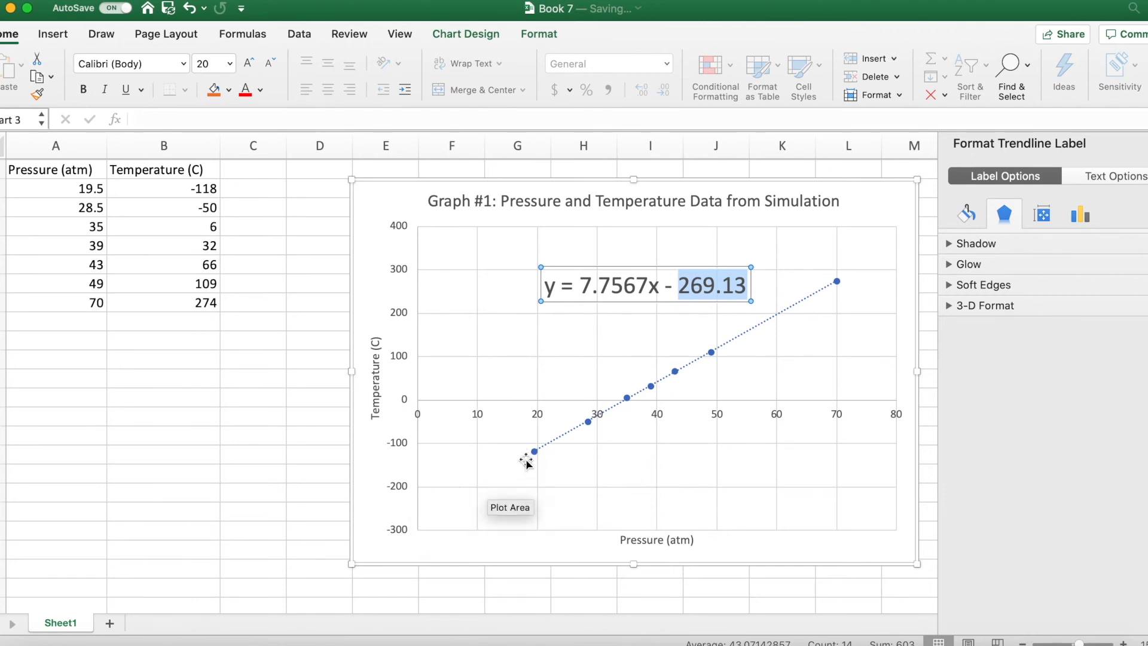
{"action": "mouse_move", "coordinate": [524, 386]}
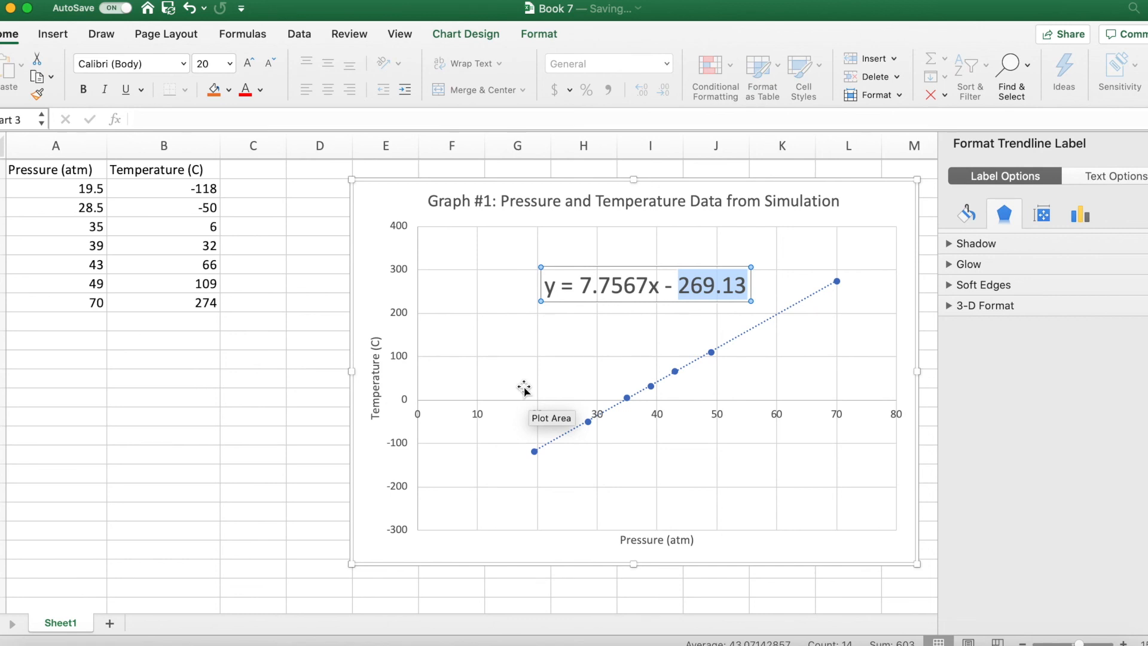
{"action": "mouse_move", "coordinate": [668, 286]}
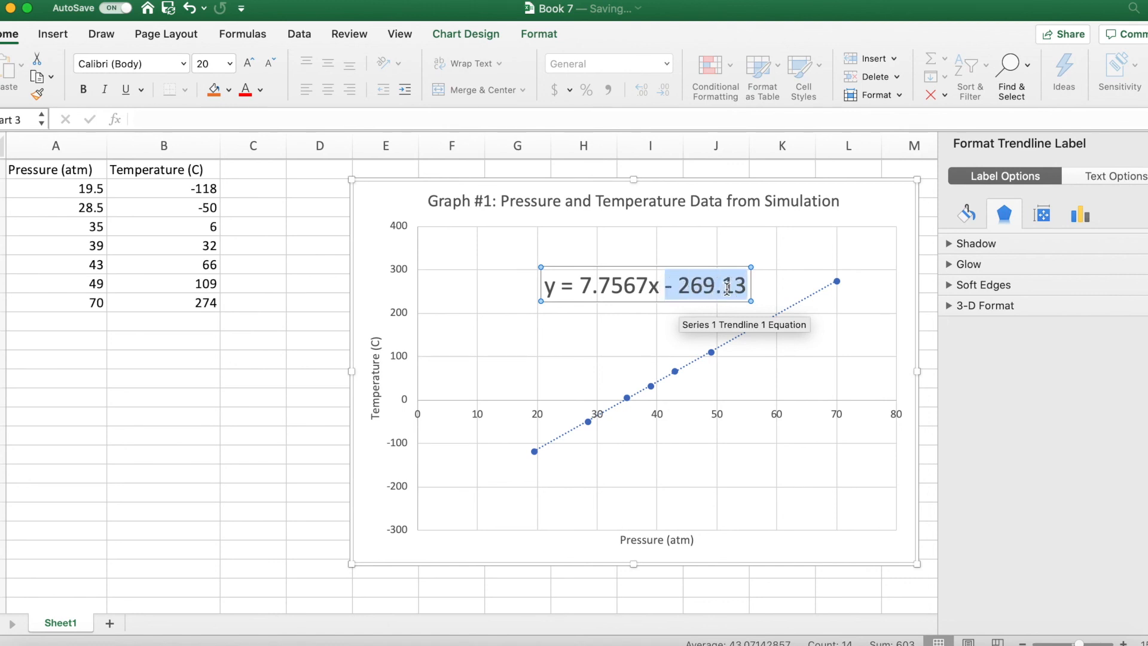
{"action": "mouse_move", "coordinate": [766, 284]}
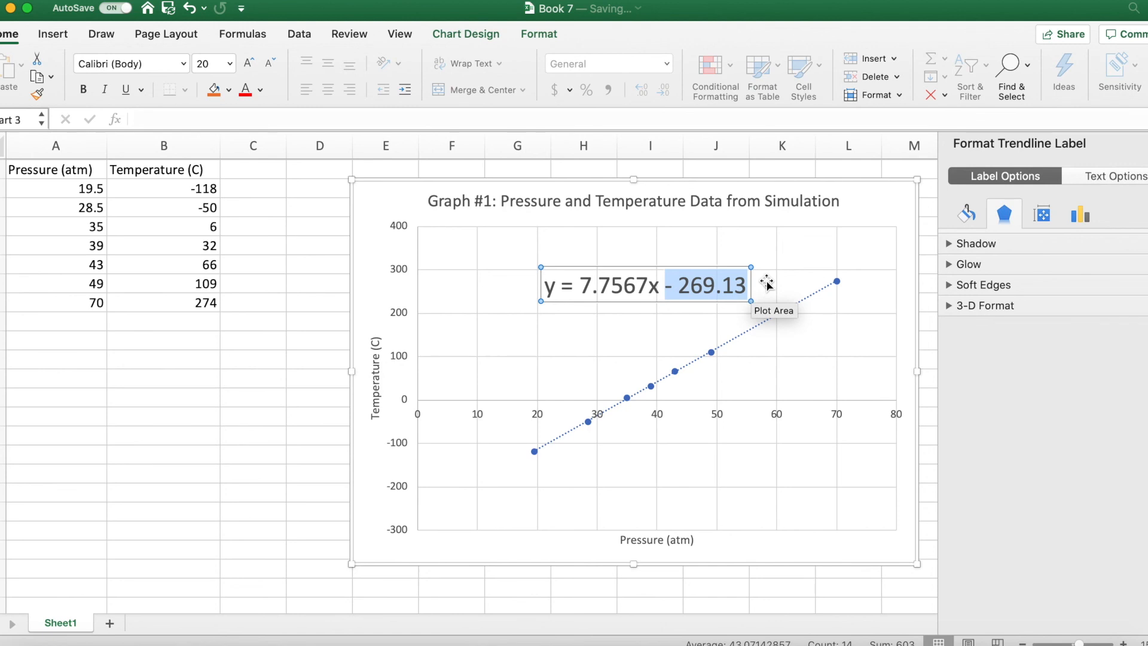
{"action": "mouse_move", "coordinate": [505, 169]}
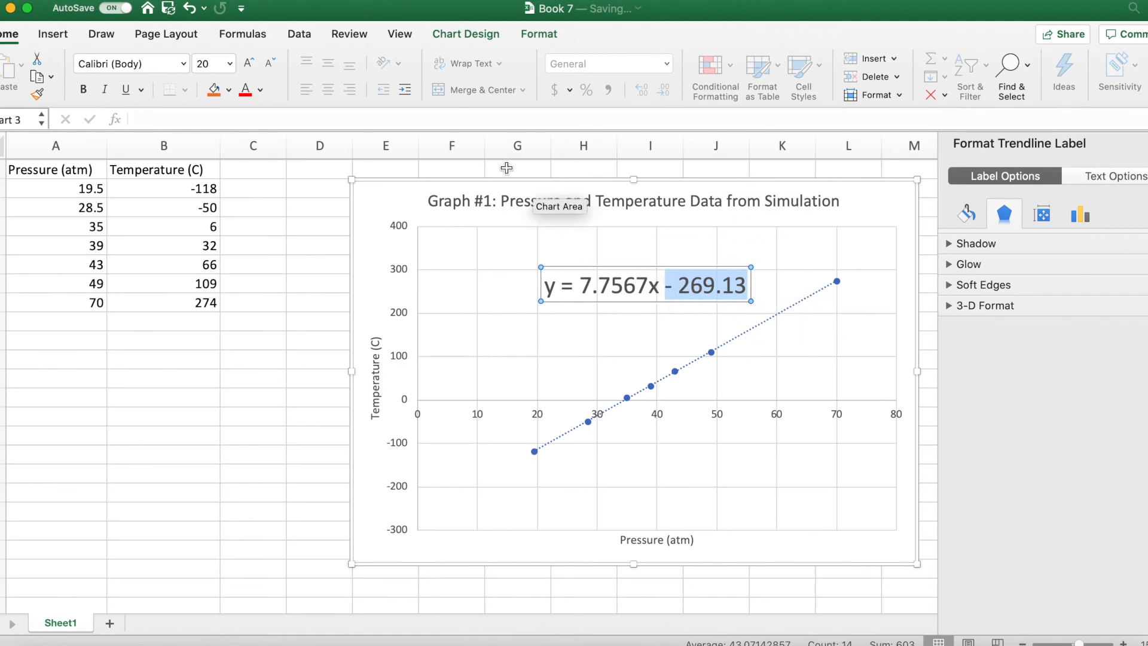